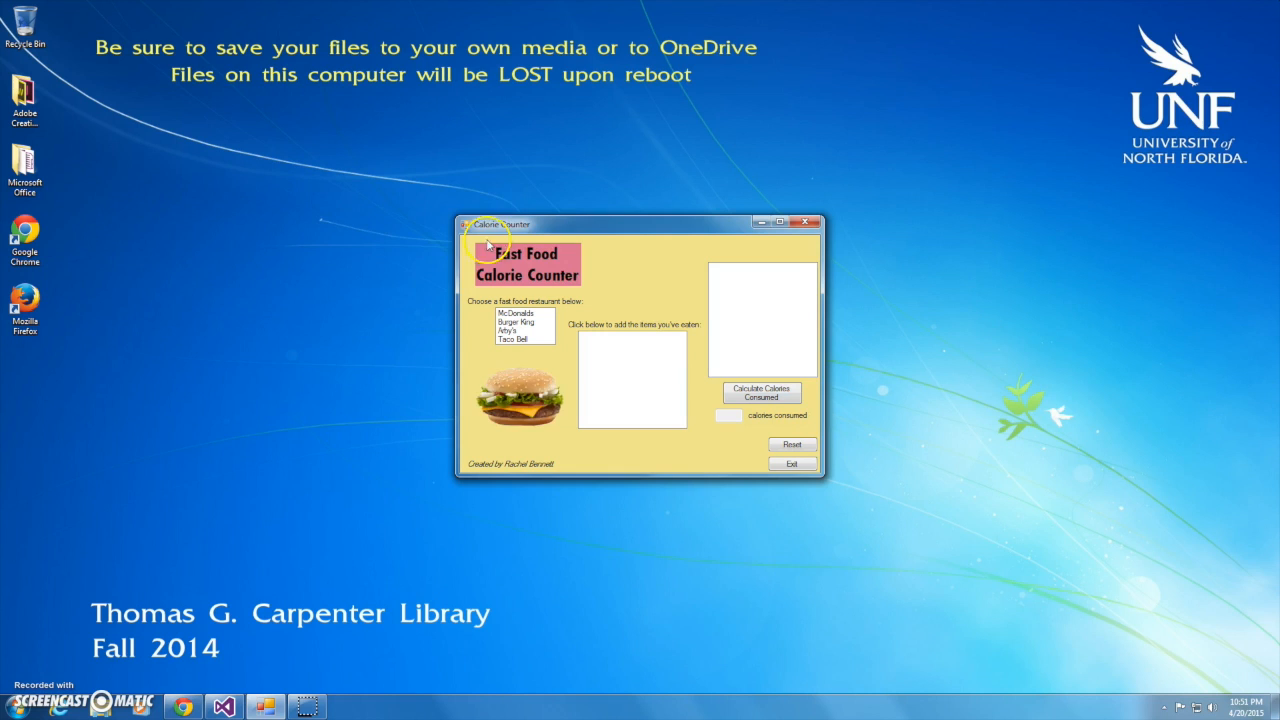
mouse_move(368, 318)
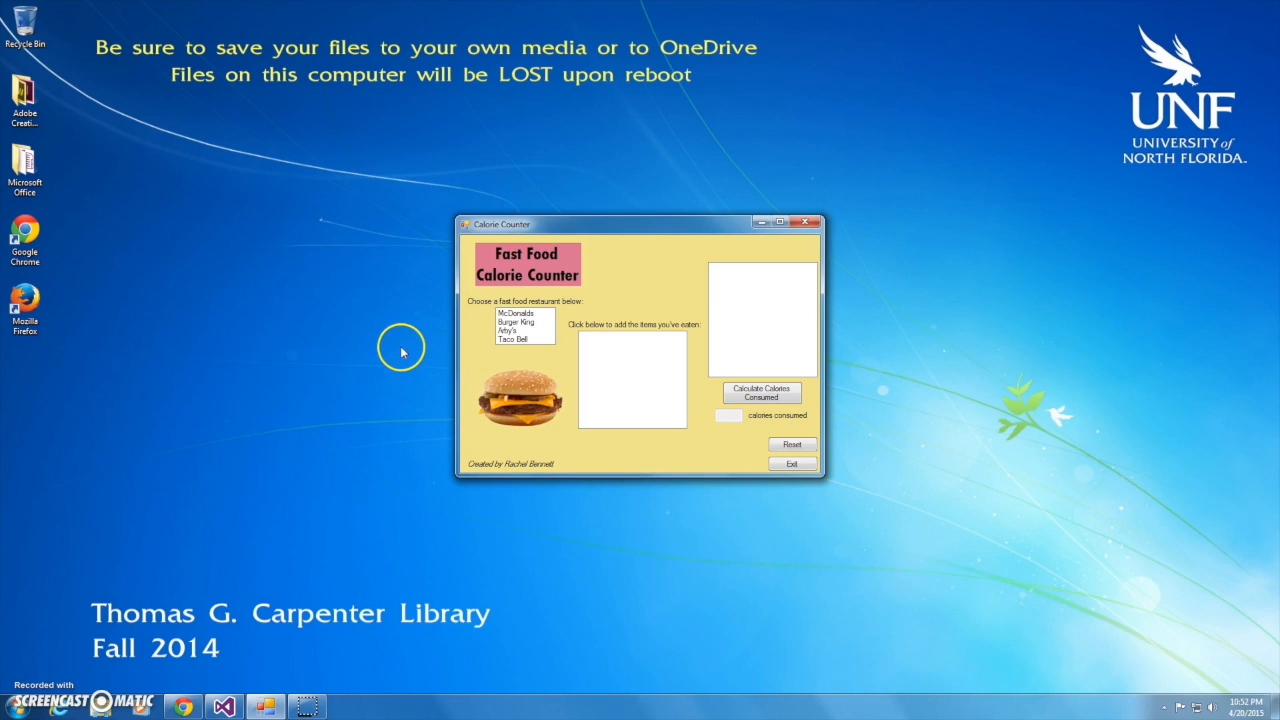
Cycle the restaurant list through McDonald's, Burger King, Arby's and Taco Bell, ending back on McDonald's.
left_click(520, 320)
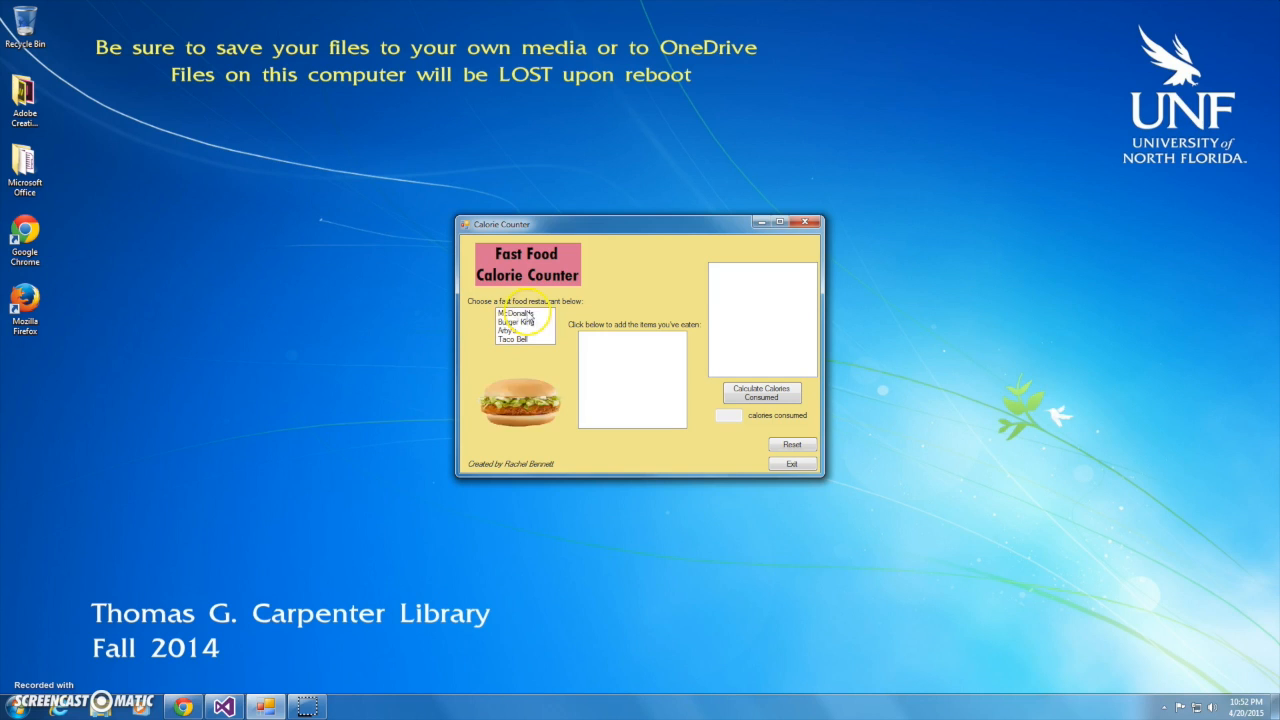
left_click(510, 314)
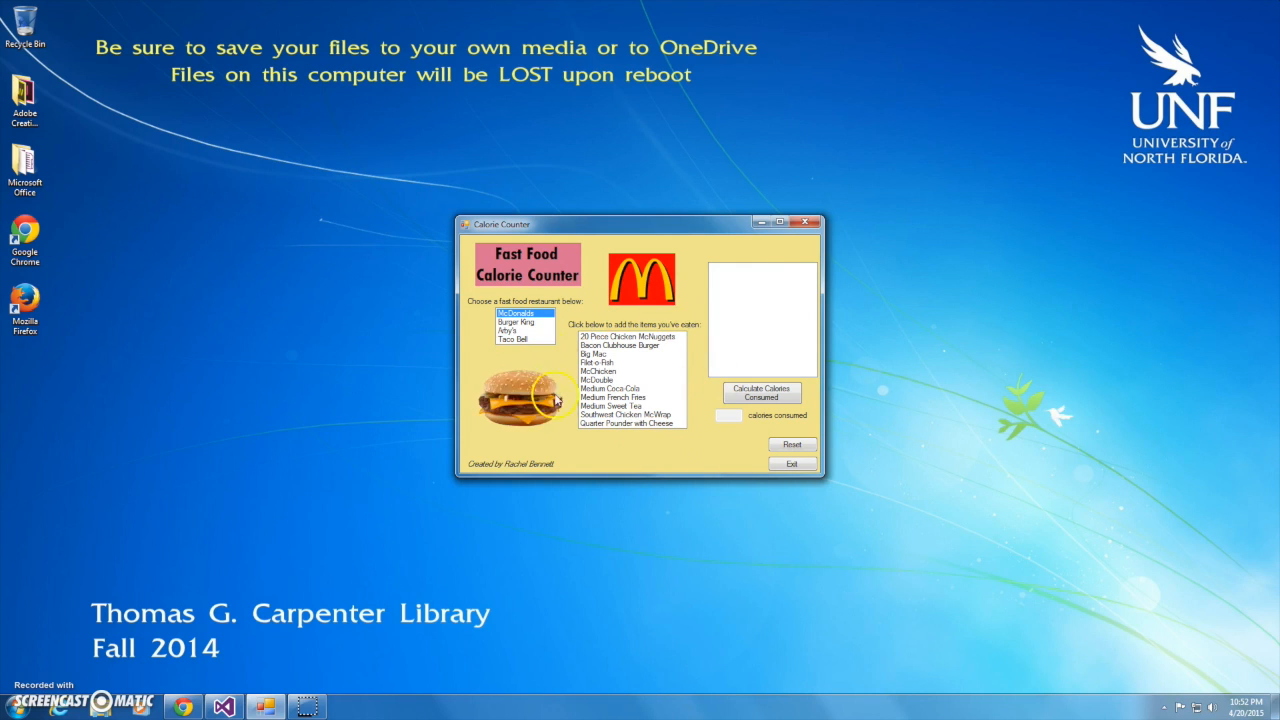
mouse_move(664, 370)
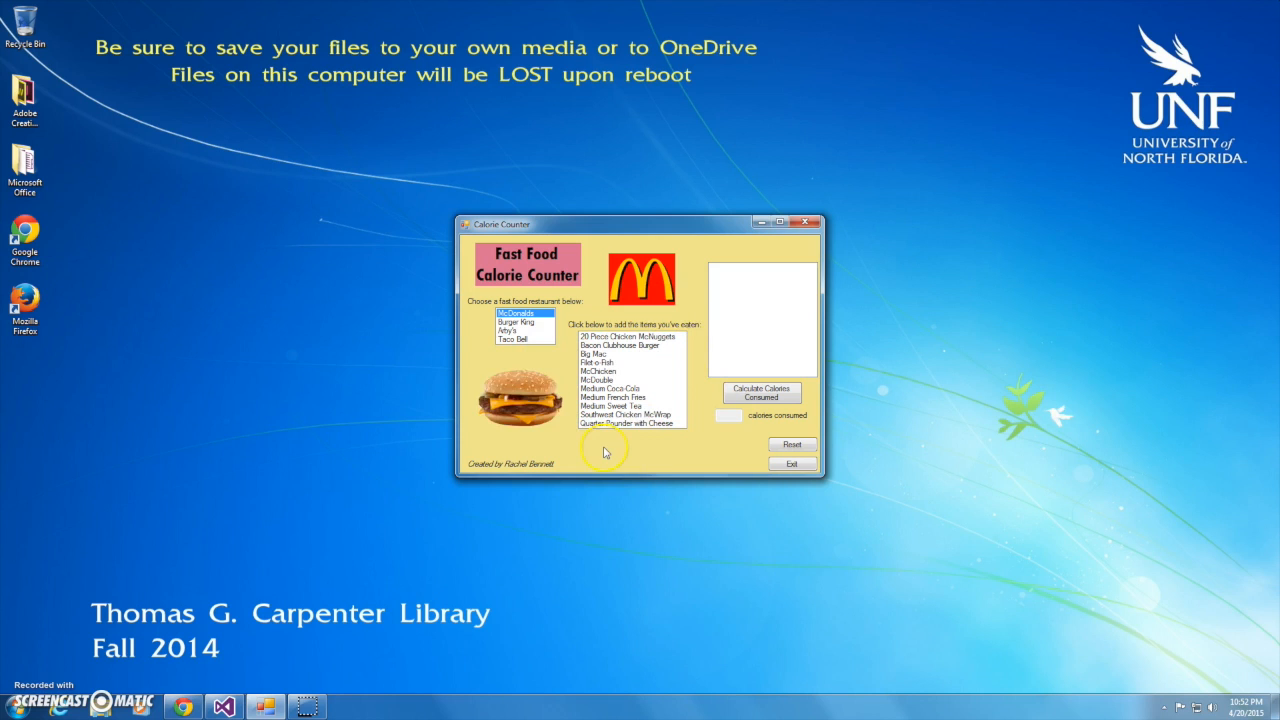
left_click(518, 322)
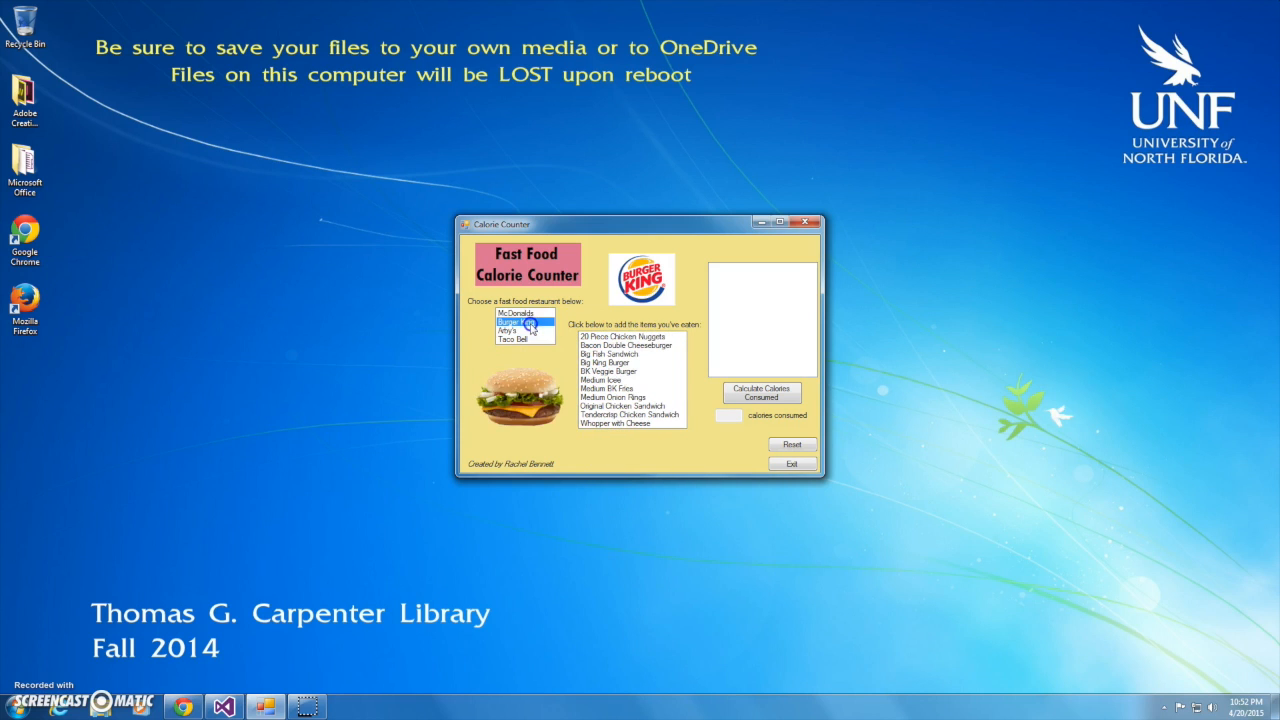
left_click(510, 332)
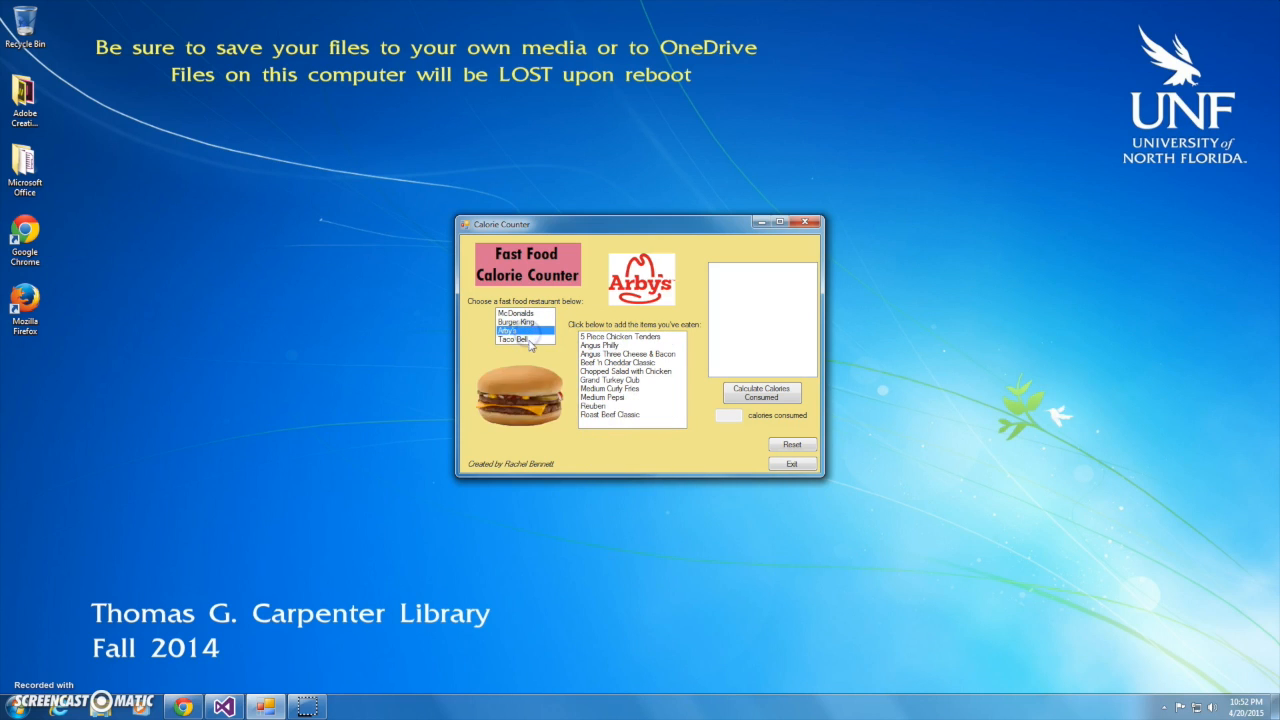
left_click(520, 340)
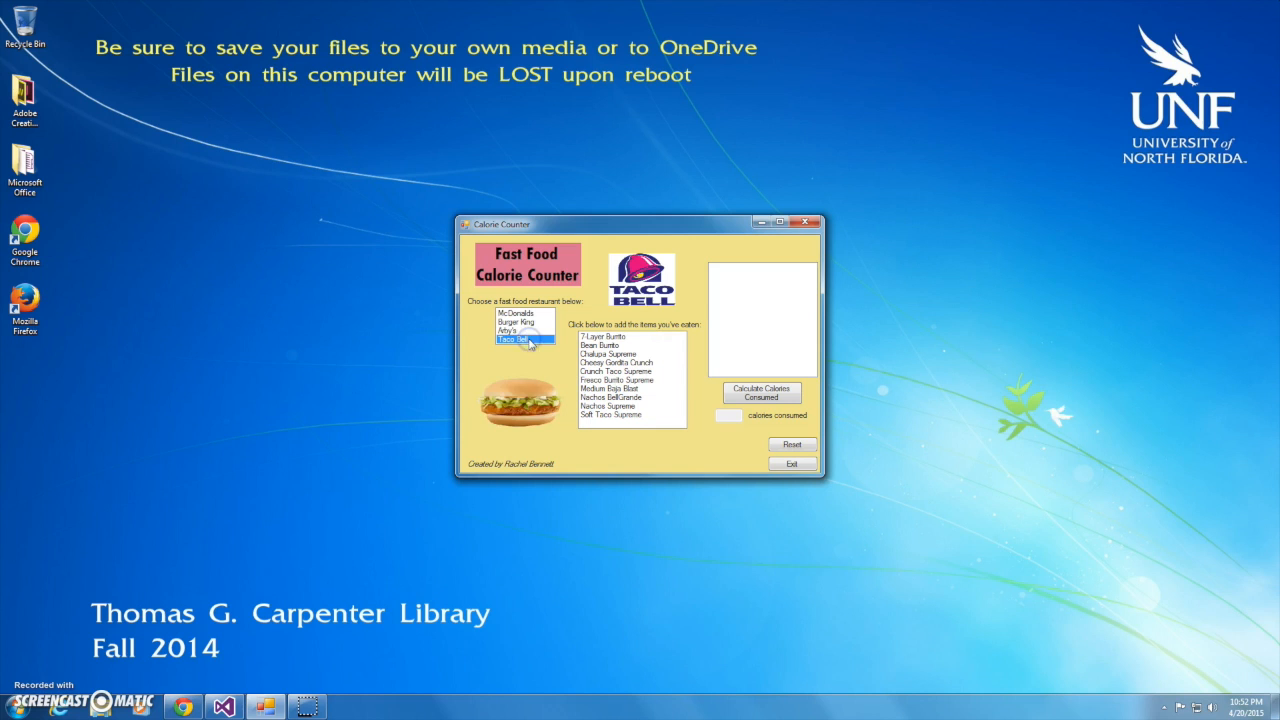
left_click(516, 312)
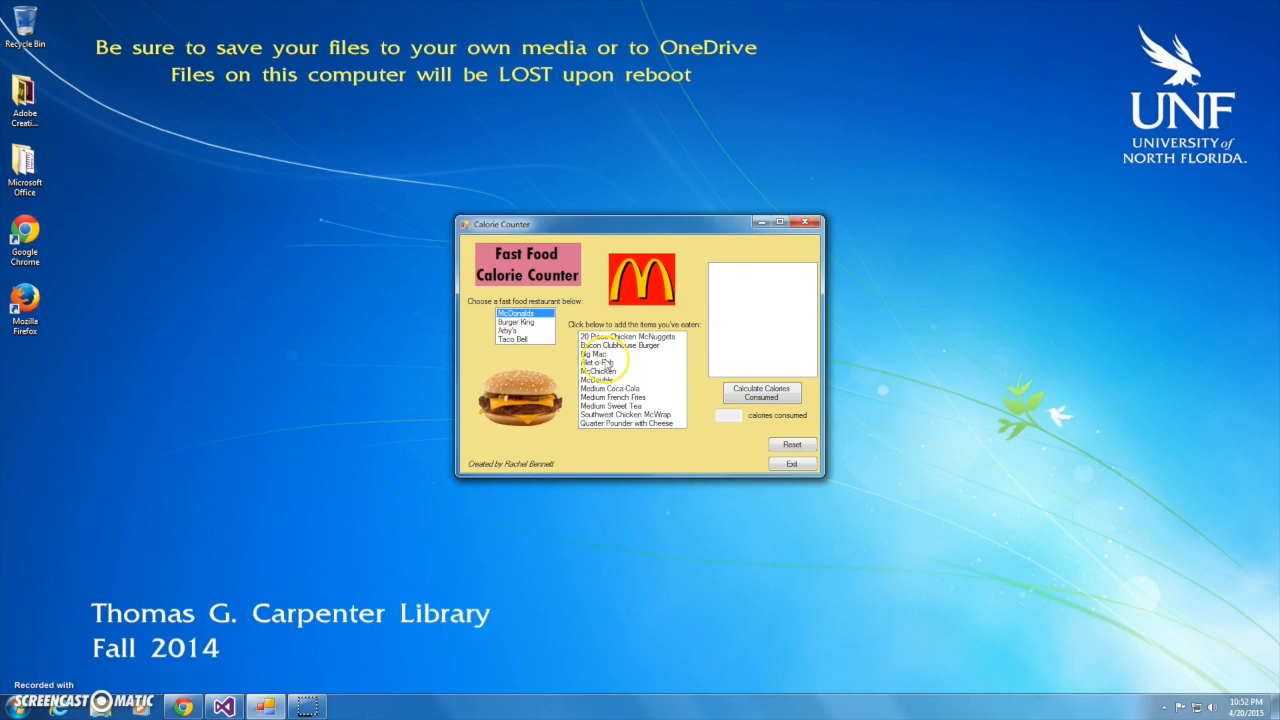
Add Big Mac from the McDonald's menu to the eaten items list.
left_click(612, 396)
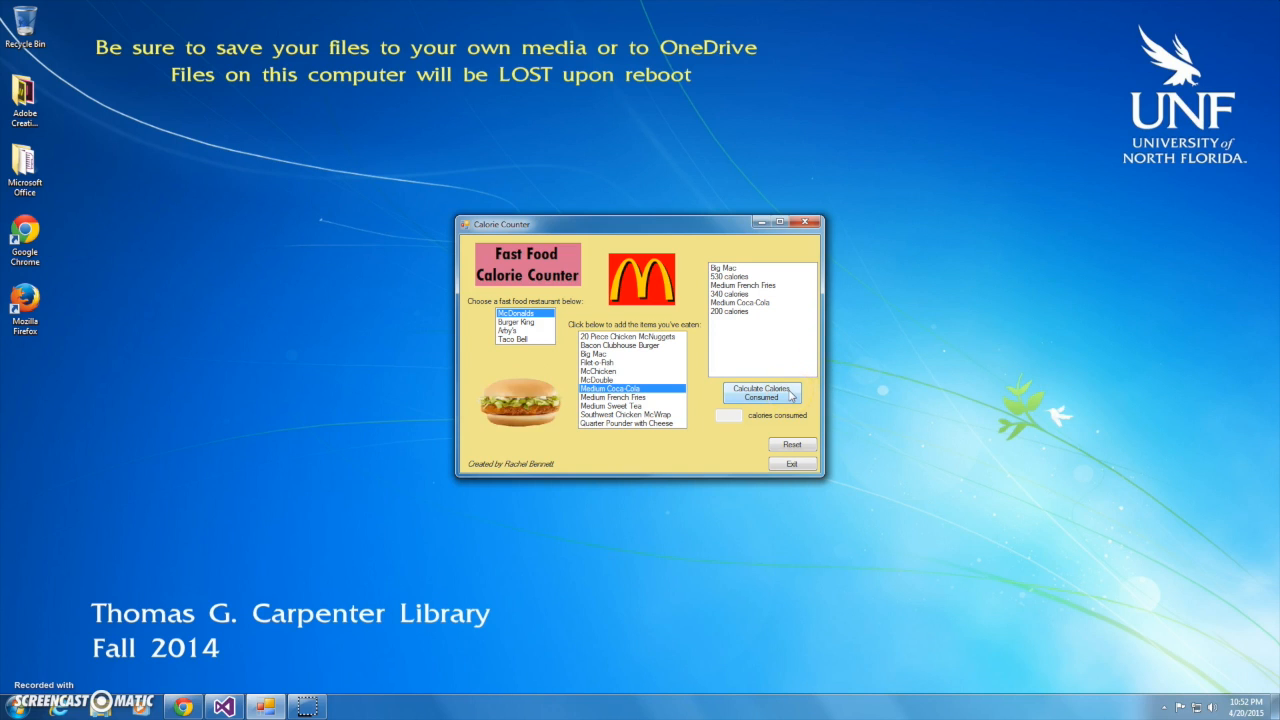
Calculate the total calories consumed, giving 1070 with the Yummy burger picture.
left_click(762, 394)
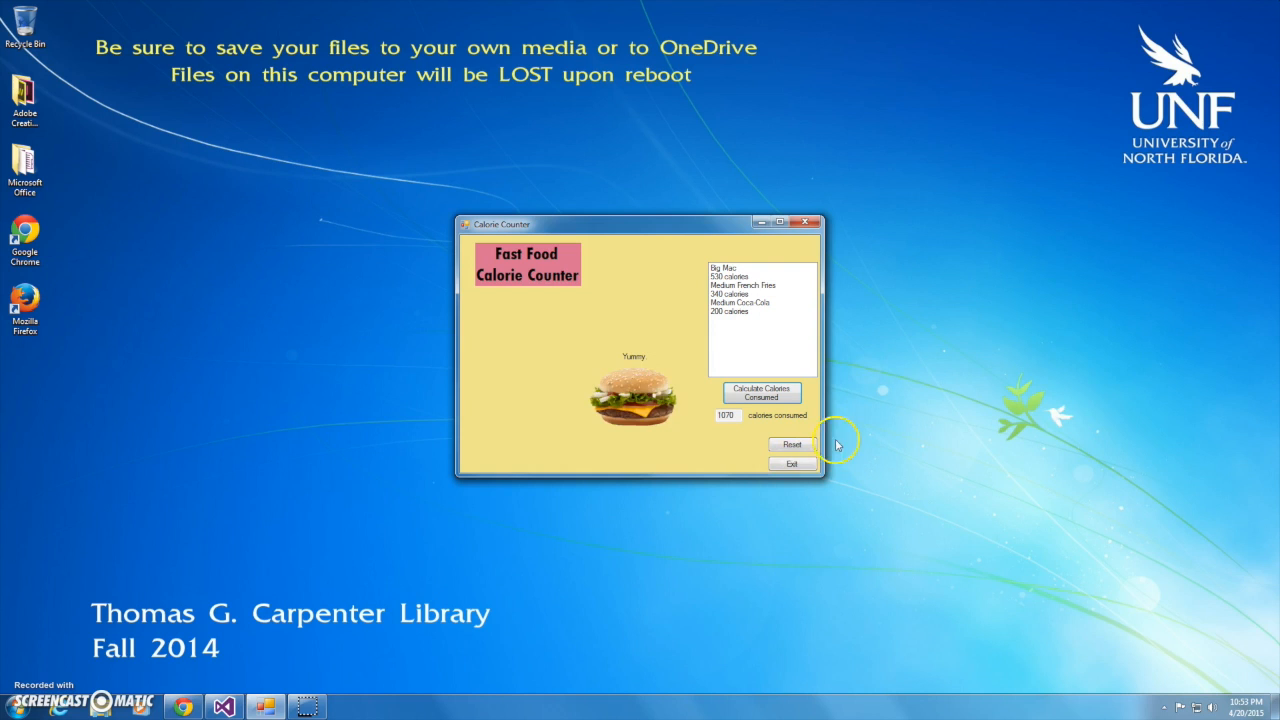
Reset the form so no restaurant, items or calorie total remain.
left_click(792, 444)
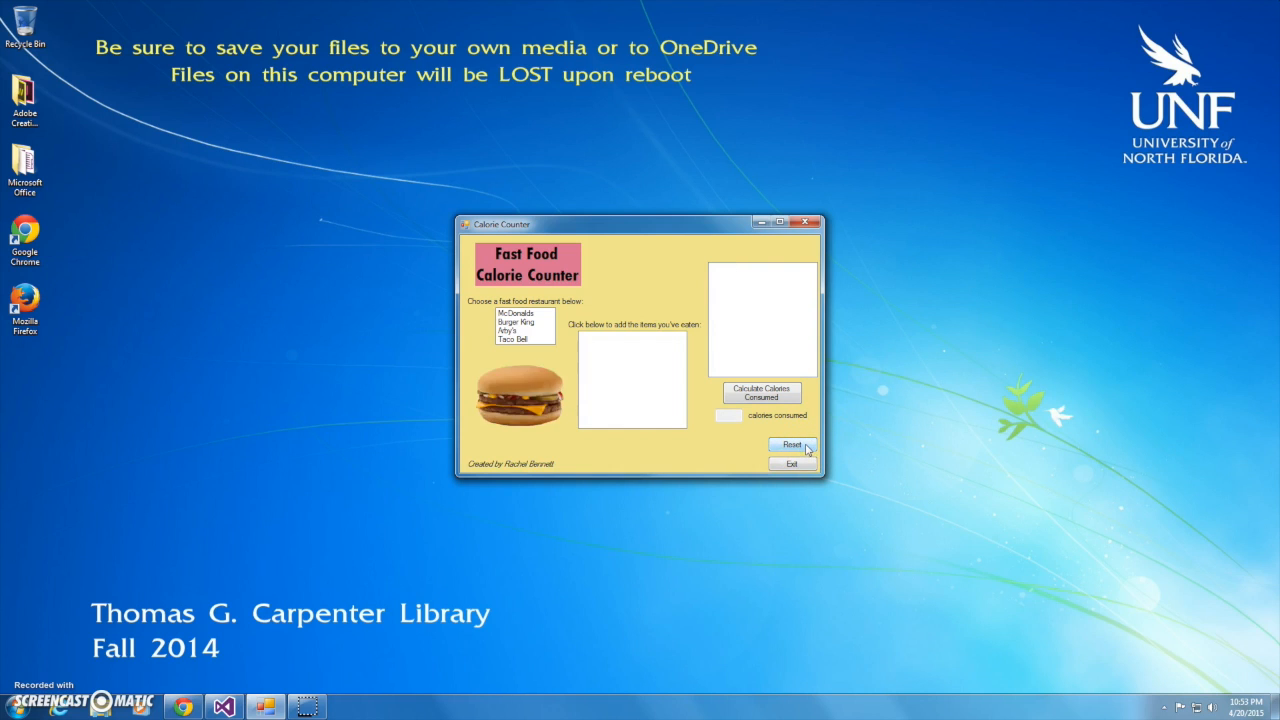
left_click(792, 444)
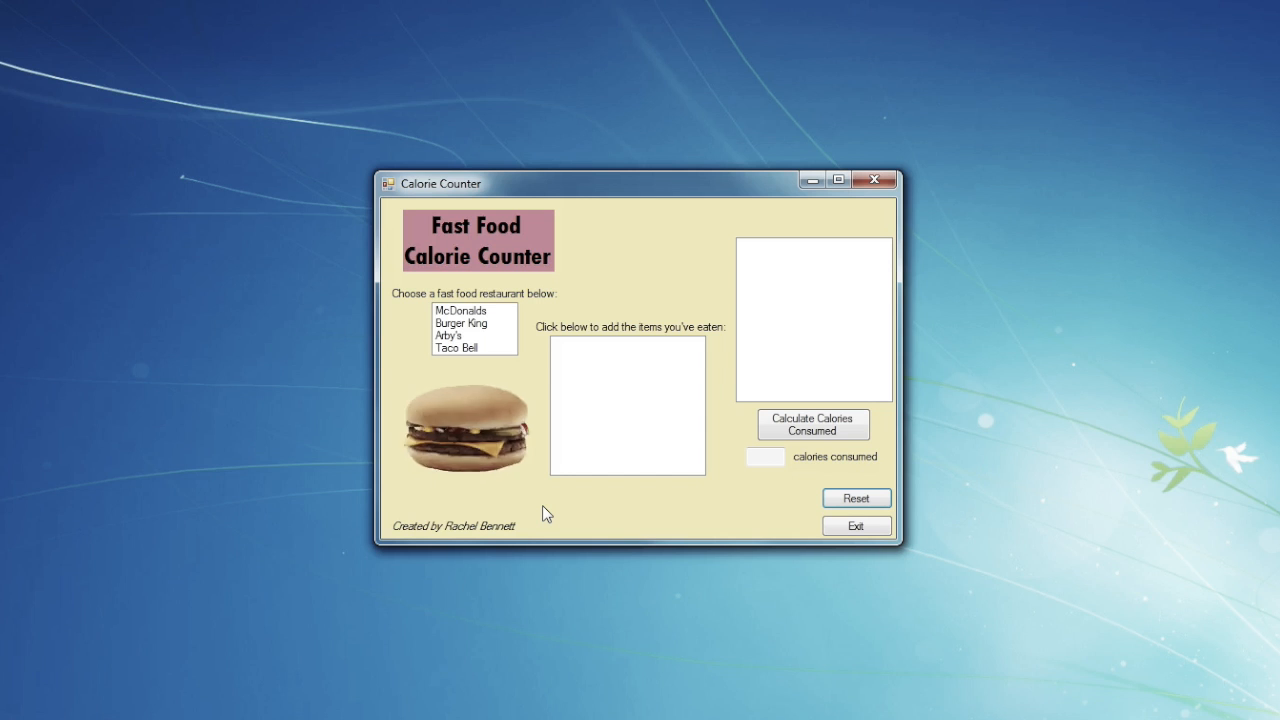
Add Medium Sweet Tea from McDonald's, then 20 Piece Chicken Nuggets and Medium BK Fries from Burger King.
left_click(460, 310)
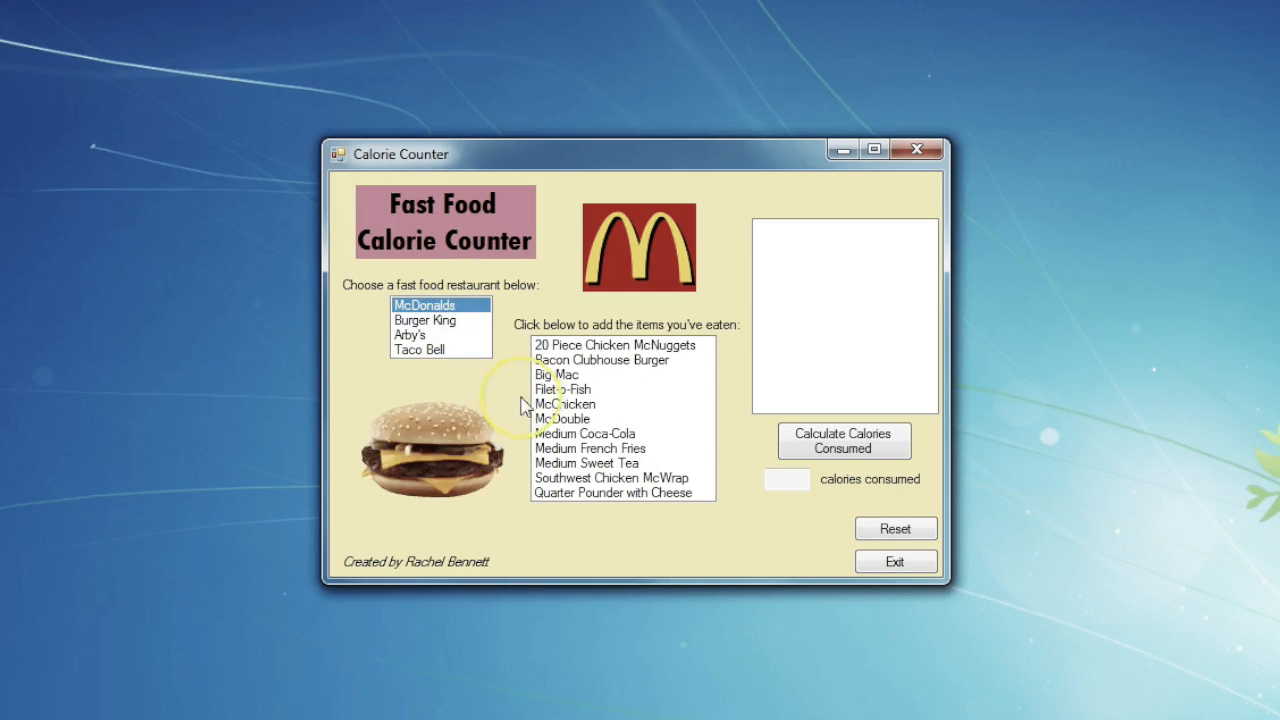
left_click(586, 464)
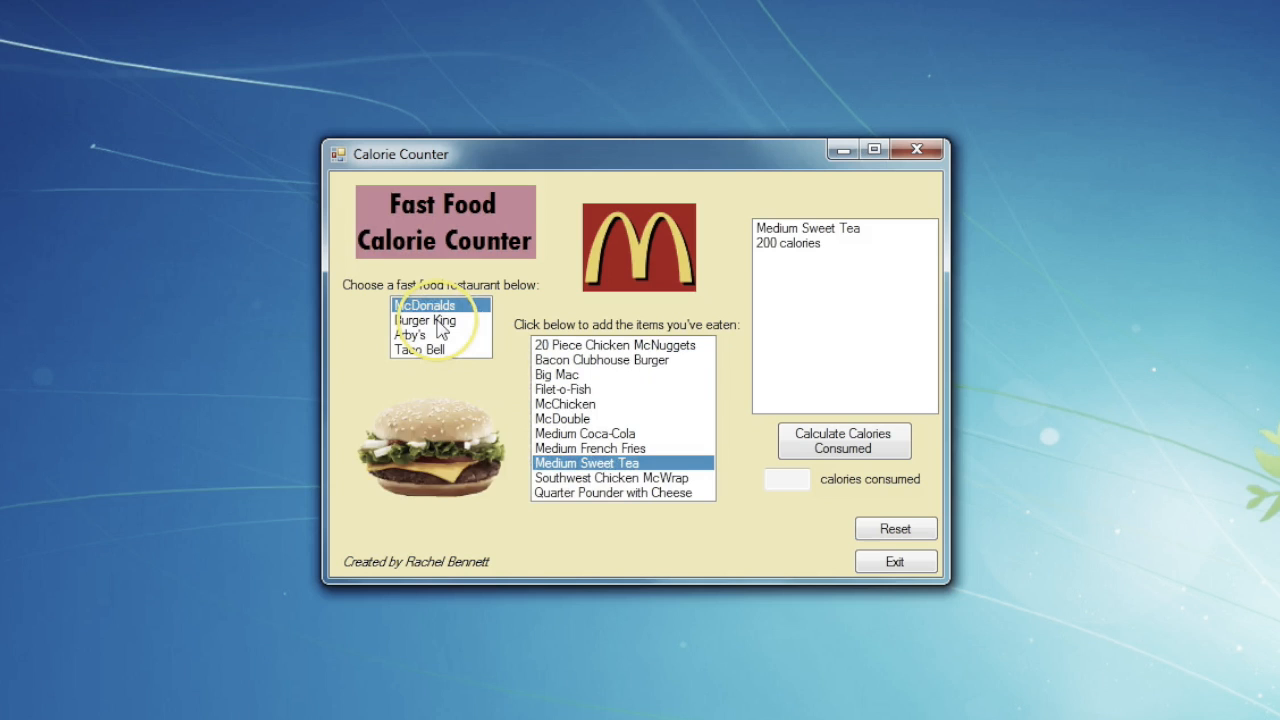
left_click(426, 320)
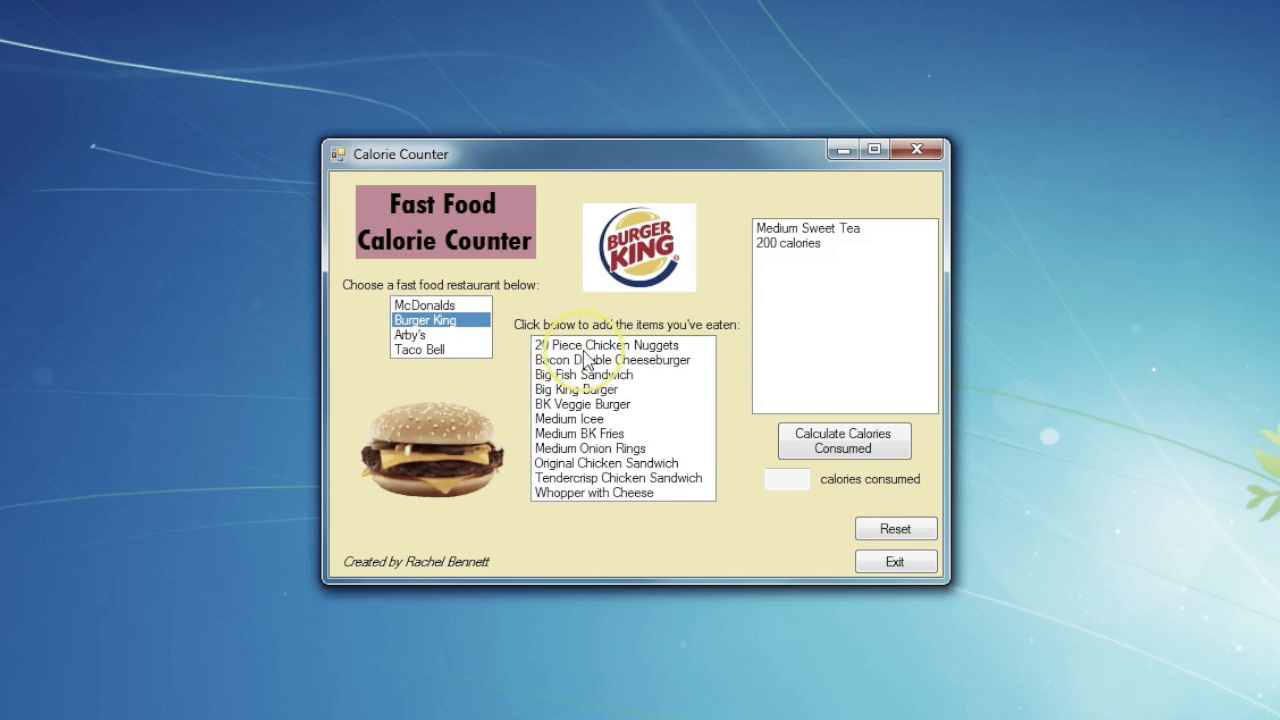
left_click(610, 344)
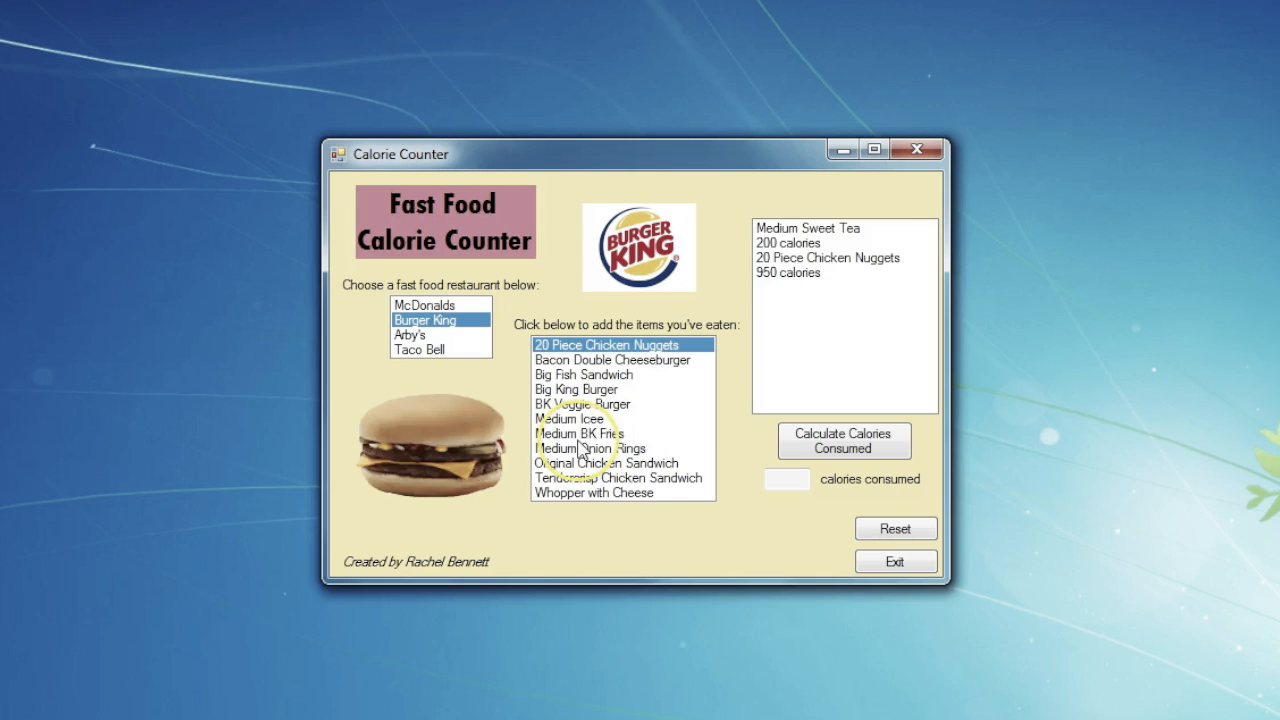
left_click(580, 432)
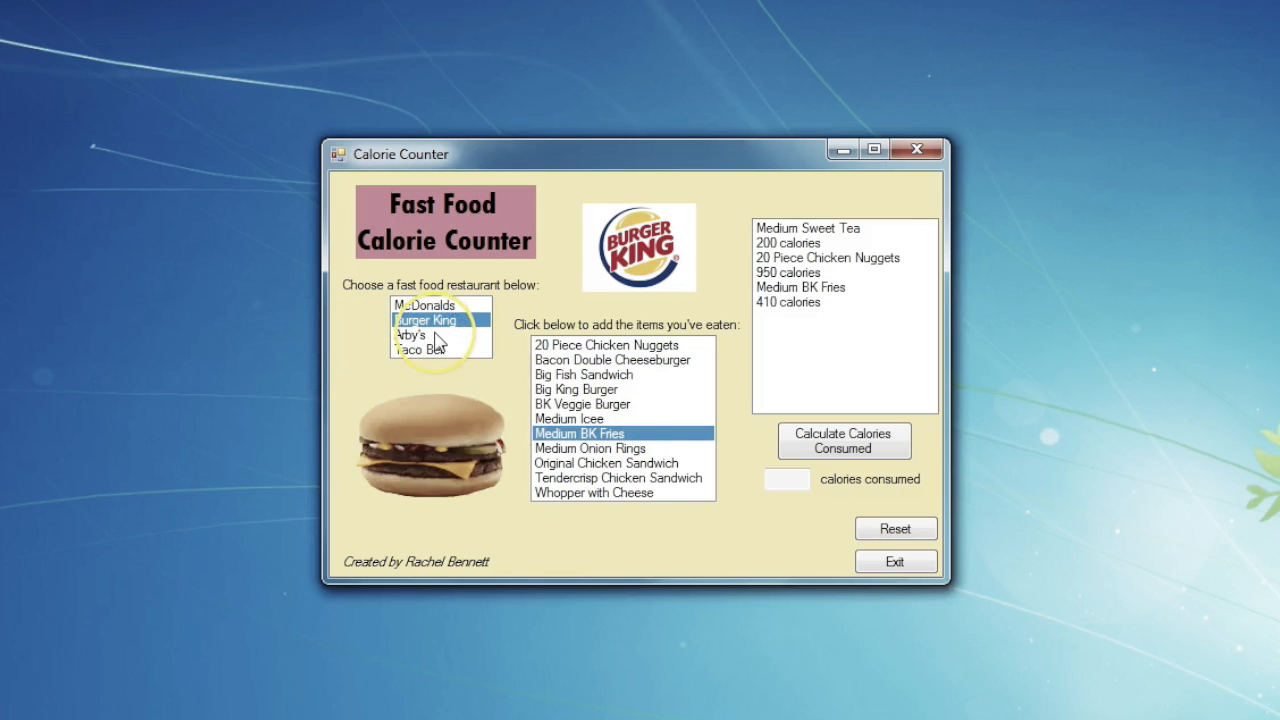
Add Beef 'n Cheddar Classic from Arby's and Nachos BellGrande from Taco Bell.
left_click(410, 336)
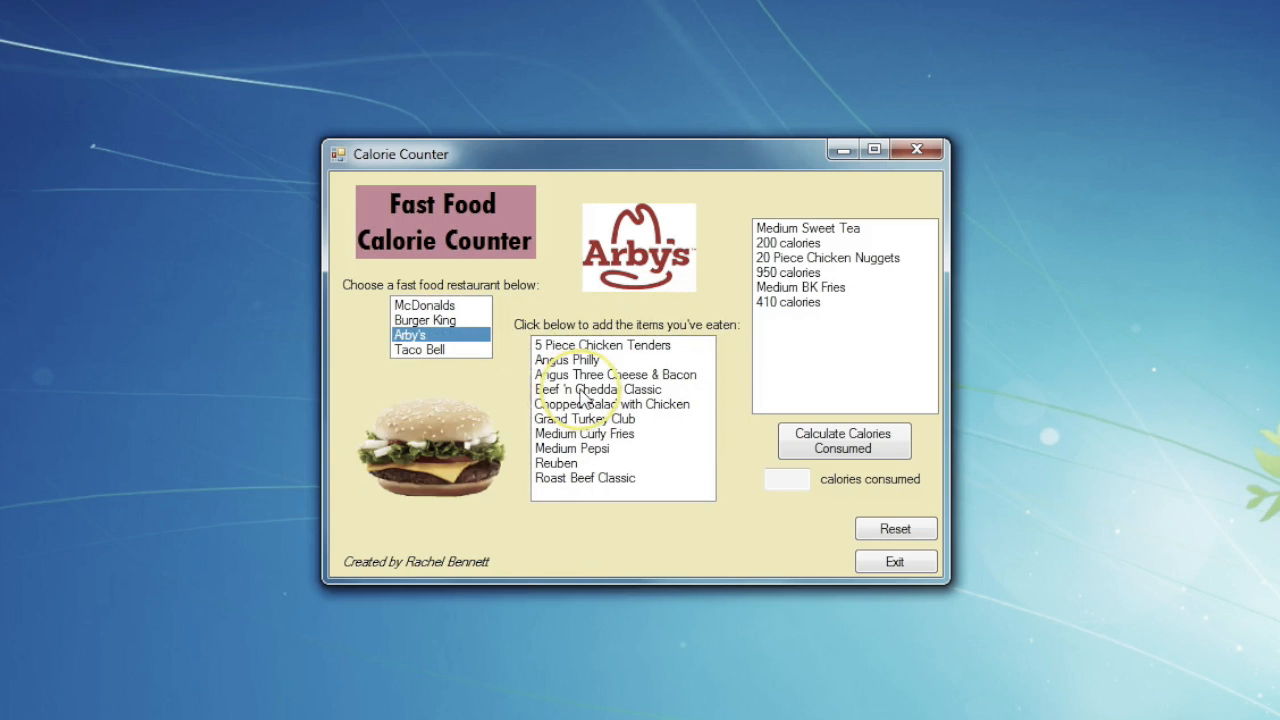
left_click(600, 420)
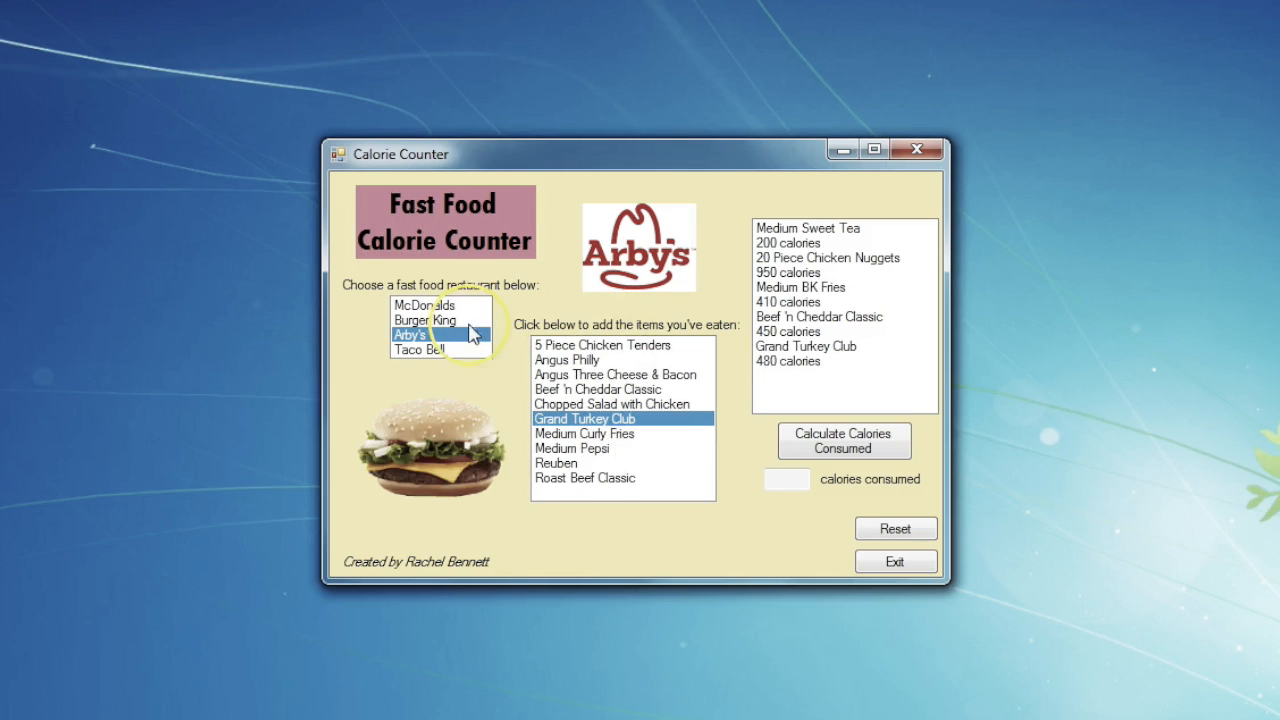
left_click(426, 348)
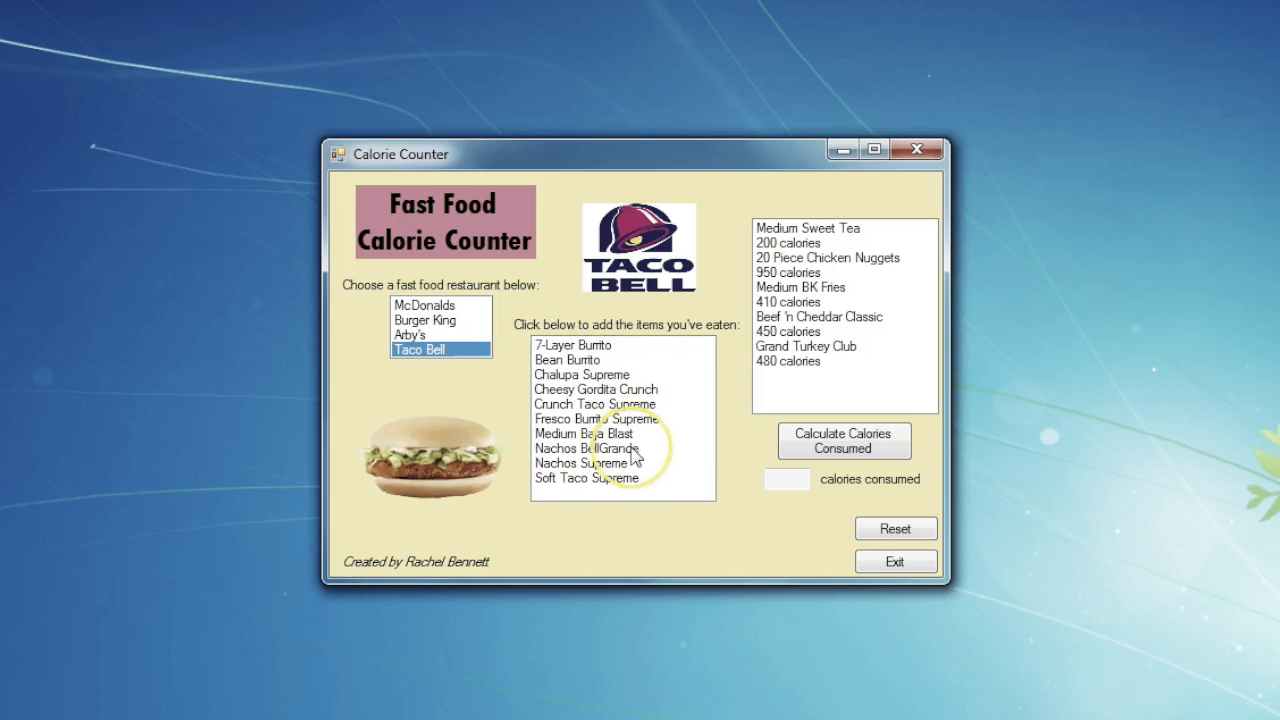
left_click(588, 448)
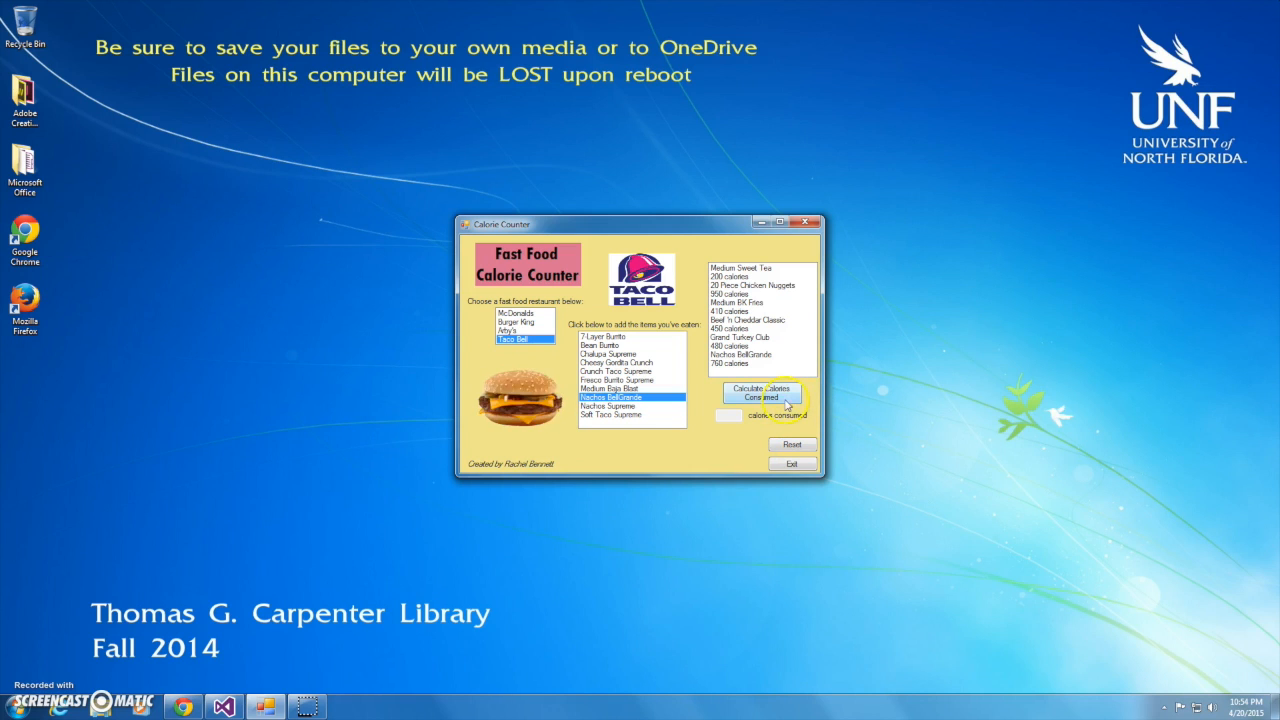
Calculate the total calories for all six eaten items.
left_click(760, 396)
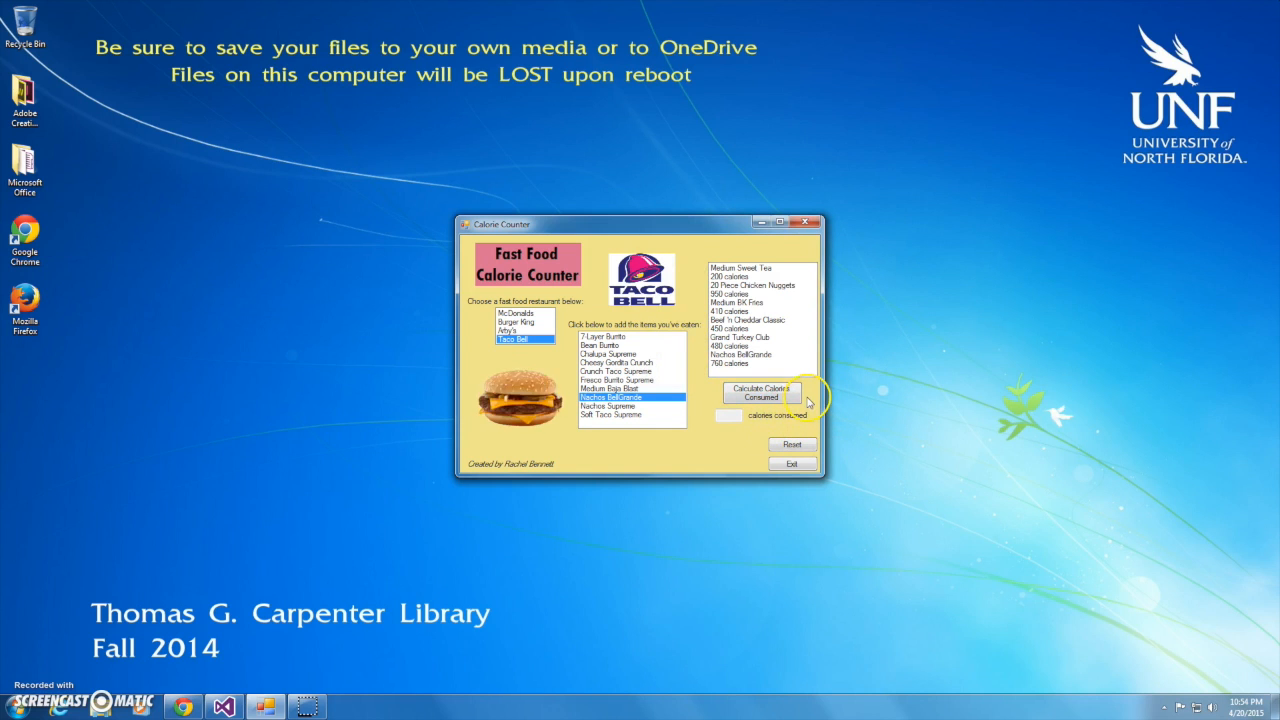
left_click(762, 392)
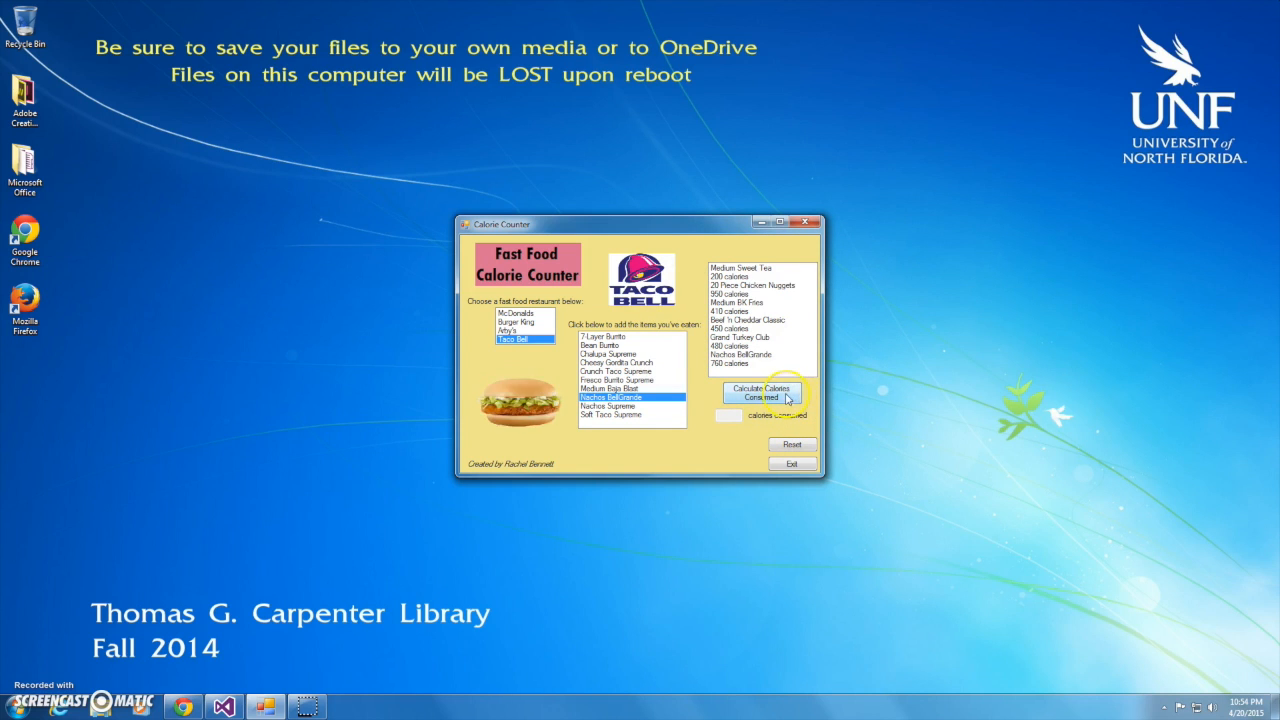
left_click(762, 392)
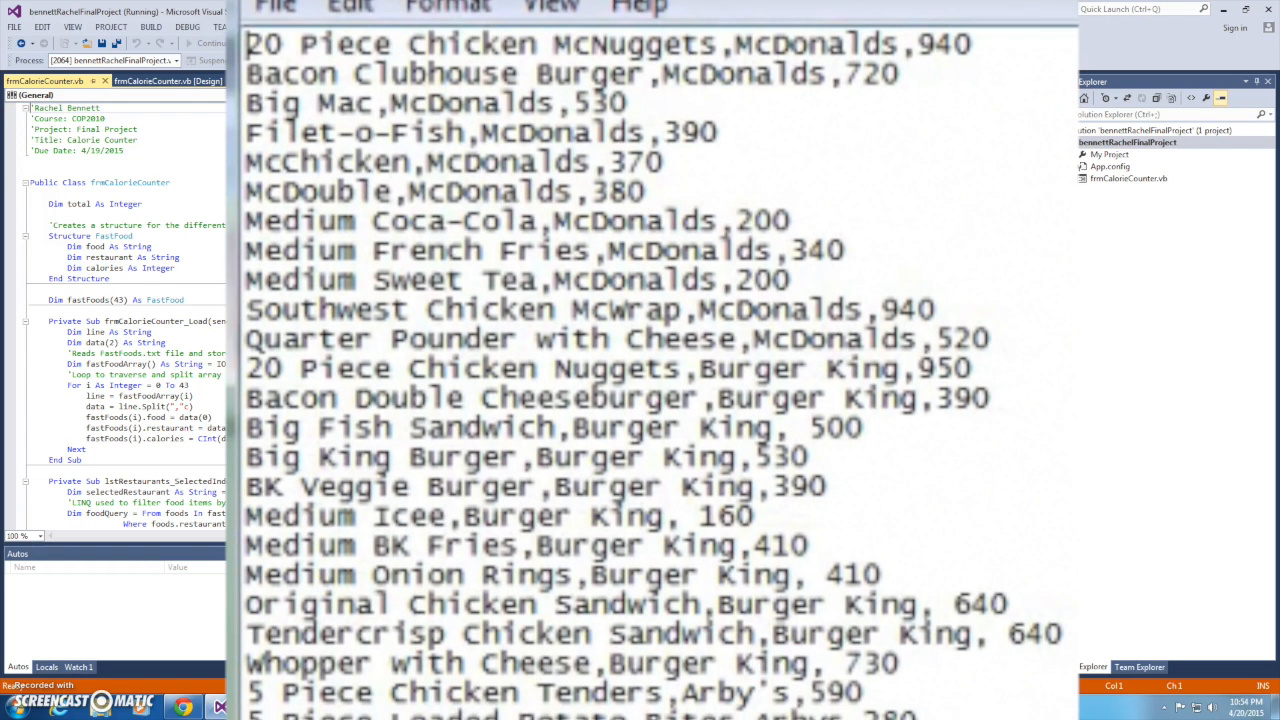
Scroll down through the food data list to its Taco Bell entries.
scroll("down", 3)
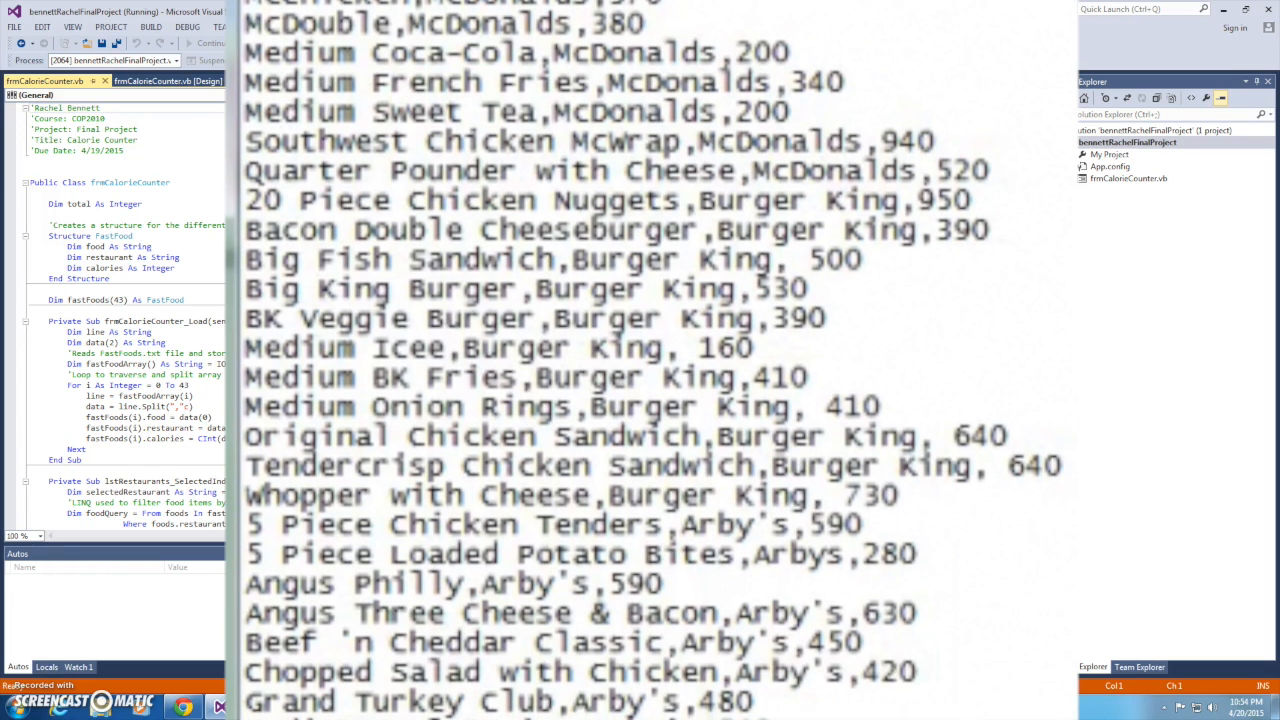
scroll("down", 3)
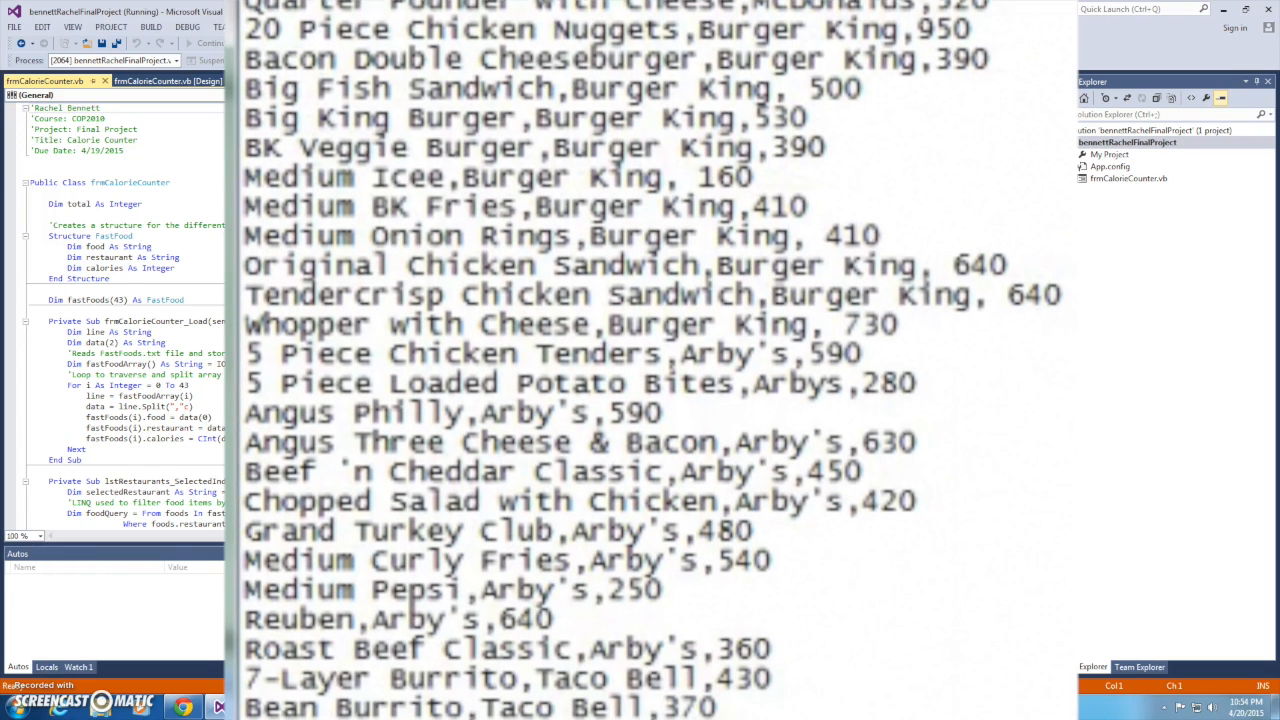
scroll("down", 3)
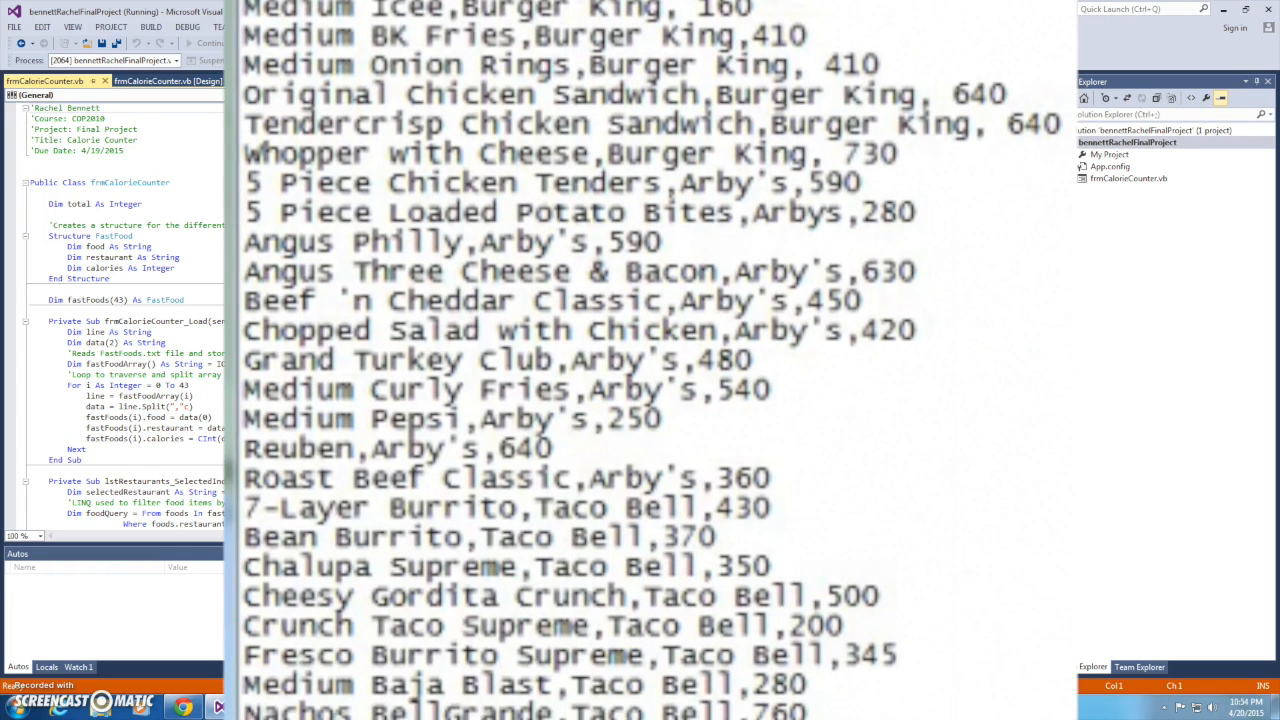
scroll("down", 3)
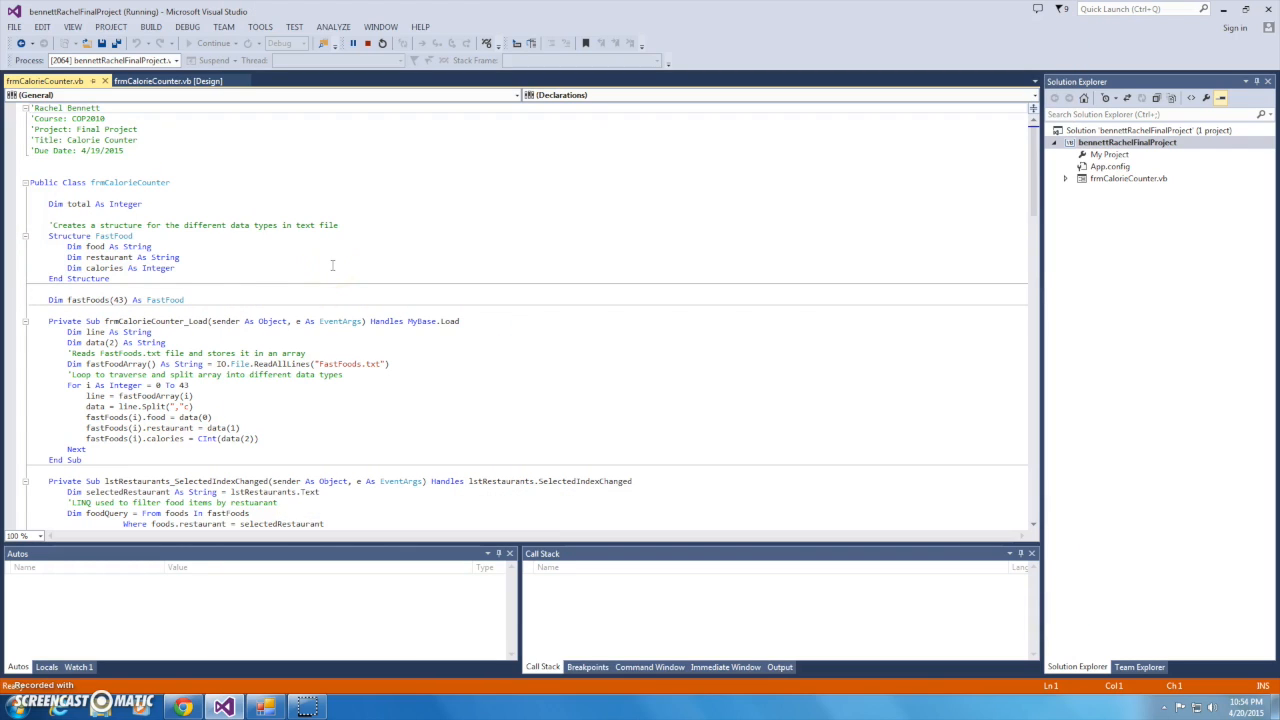
left_click_drag(48, 224, 110, 278)
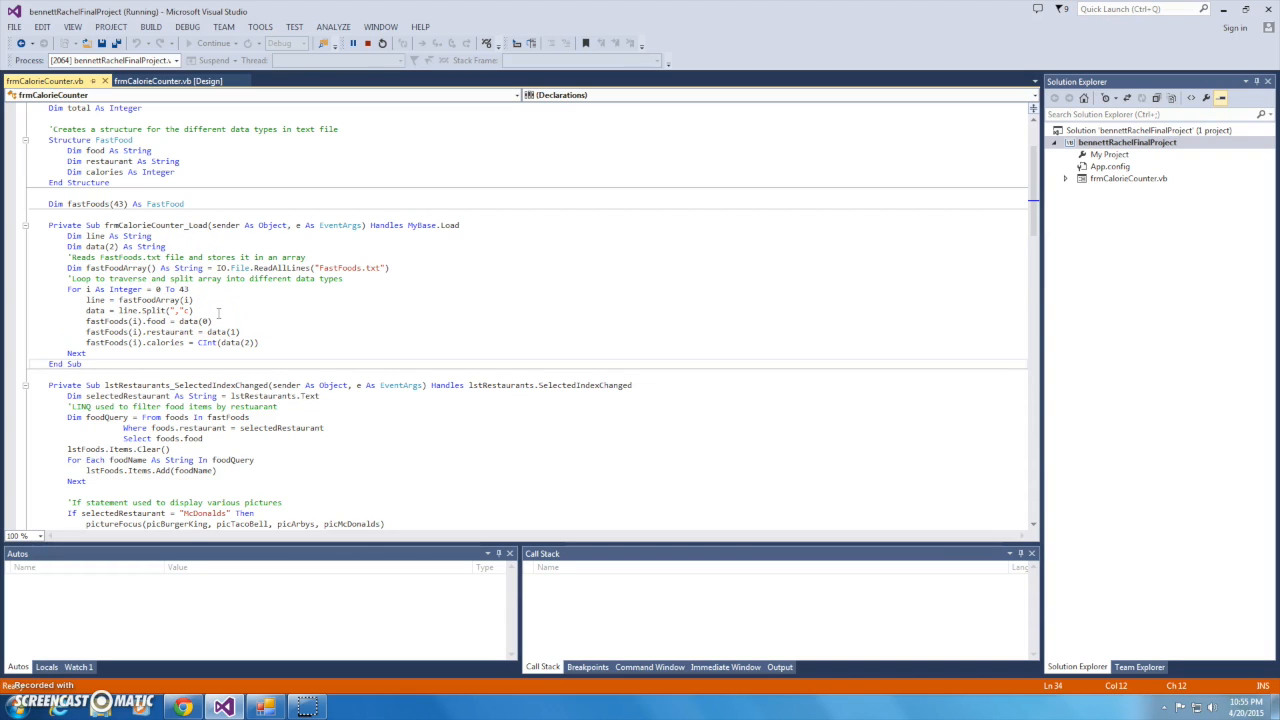
scroll("down", 3)
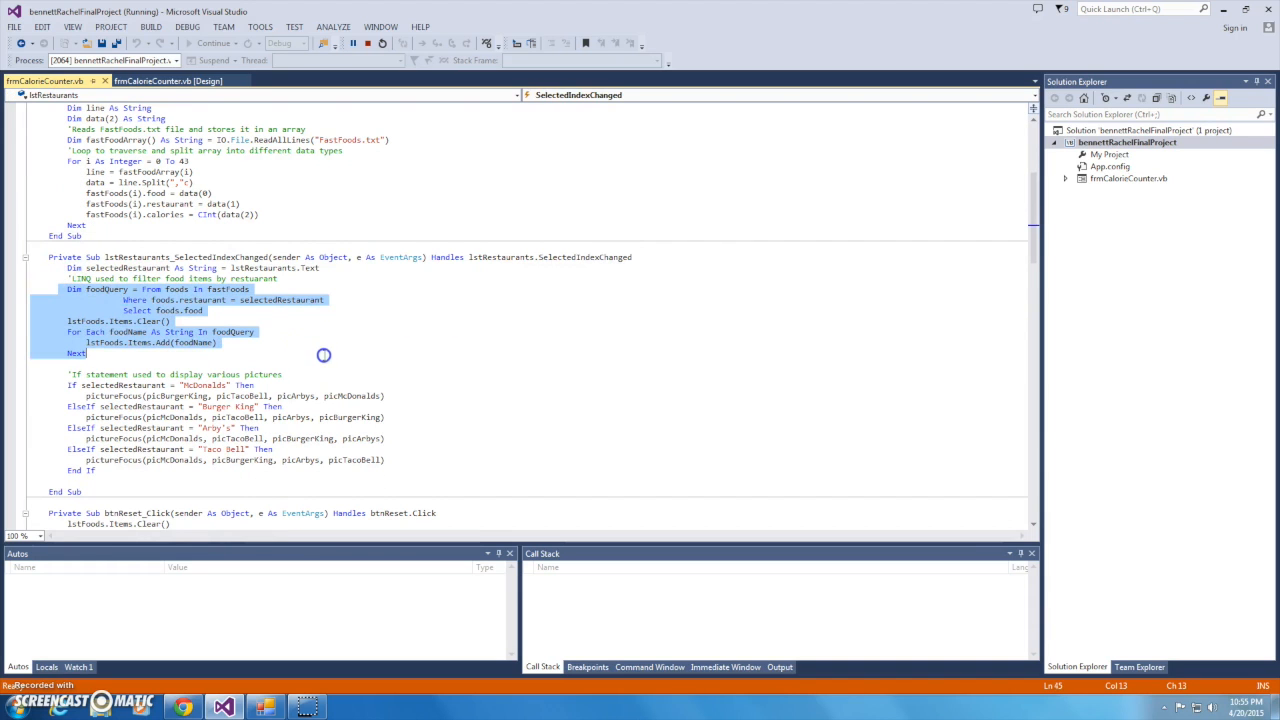
mouse_move(320, 350)
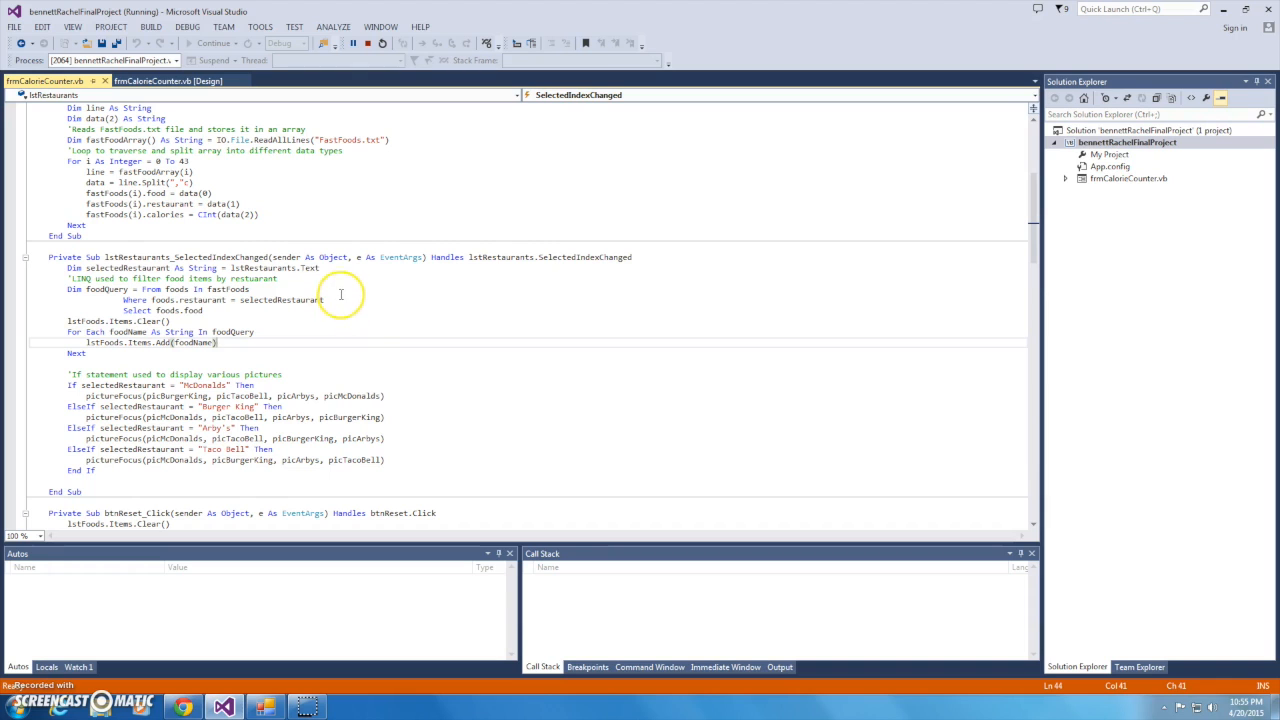
mouse_move(344, 304)
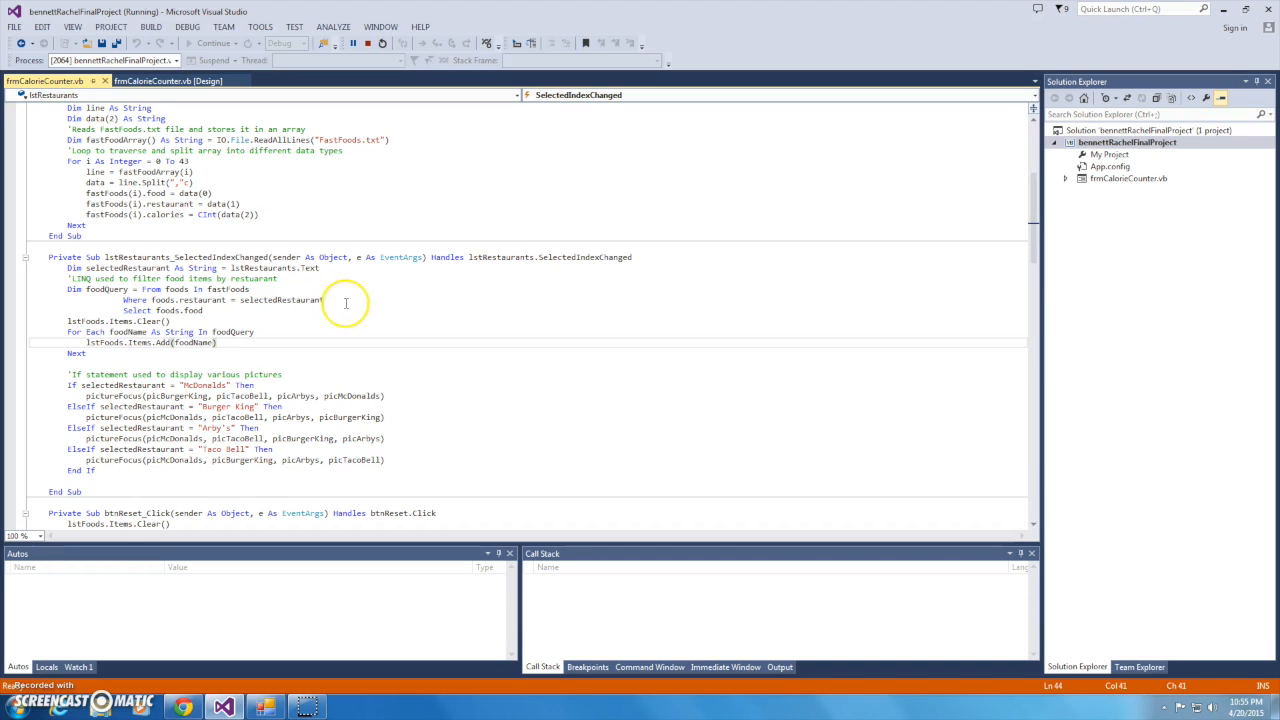
scroll("down", 3)
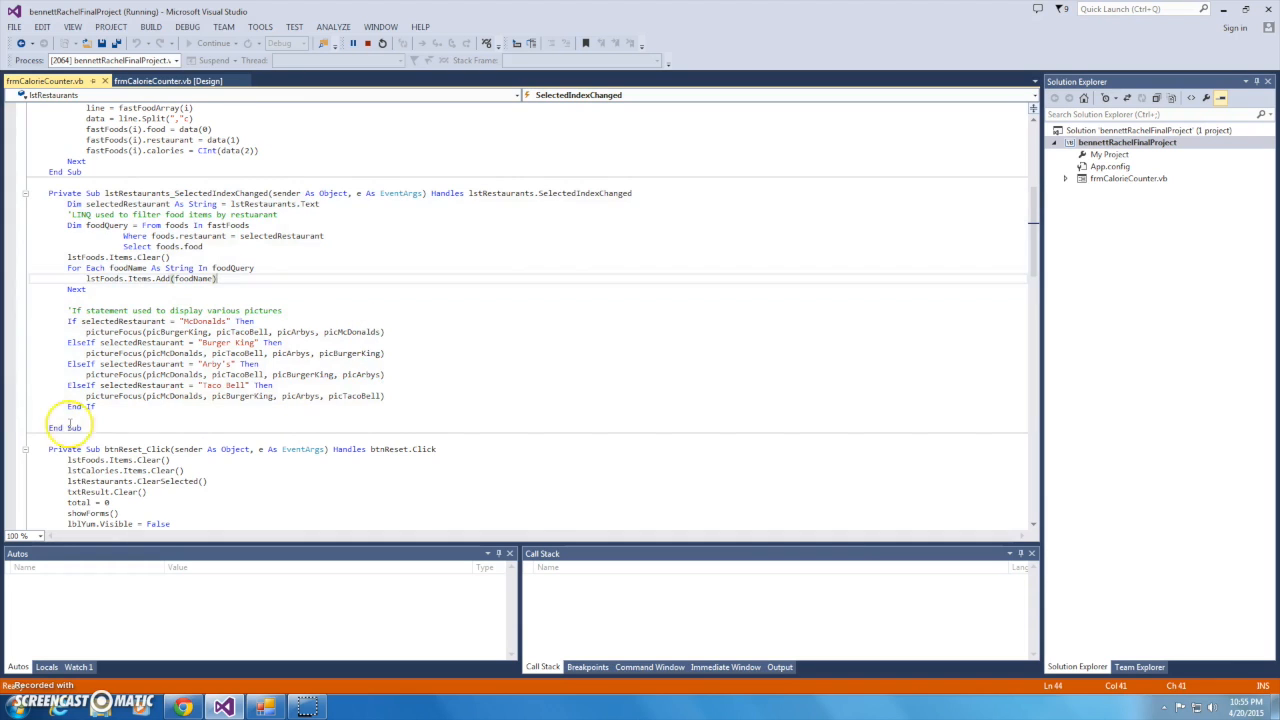
left_click_drag(68, 310, 278, 408)
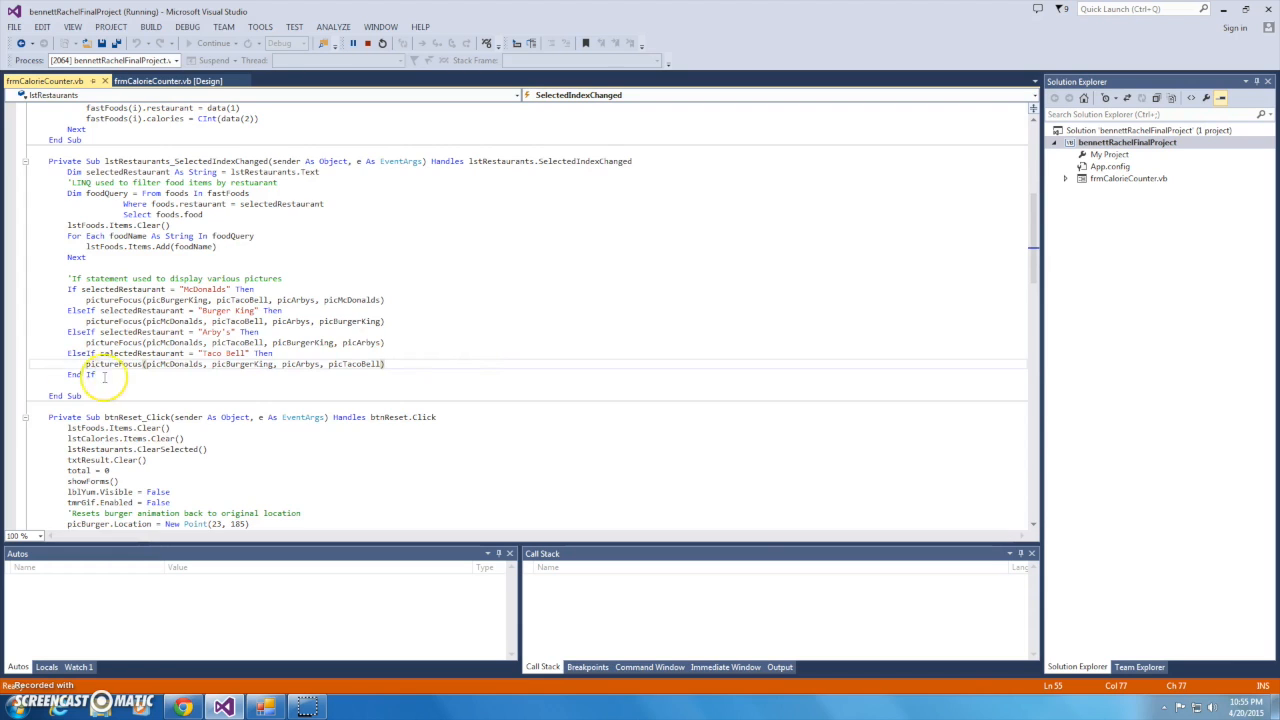
scroll("down", 3)
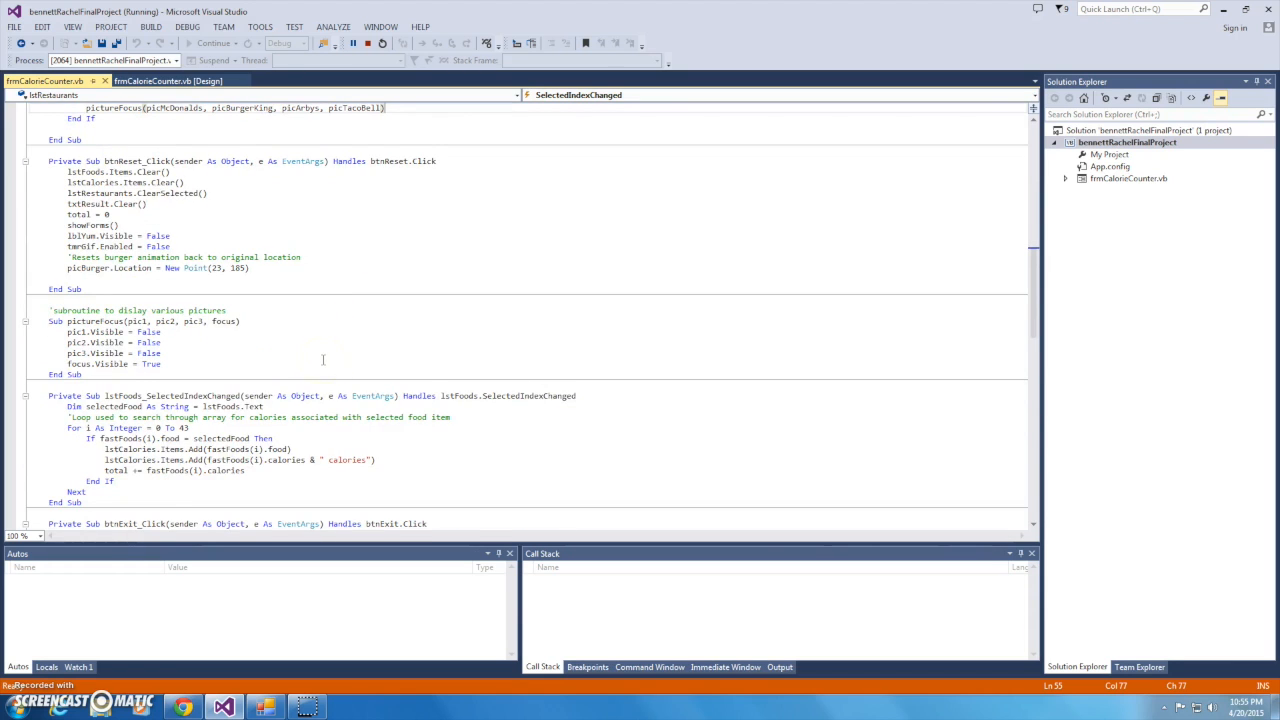
mouse_move(342, 376)
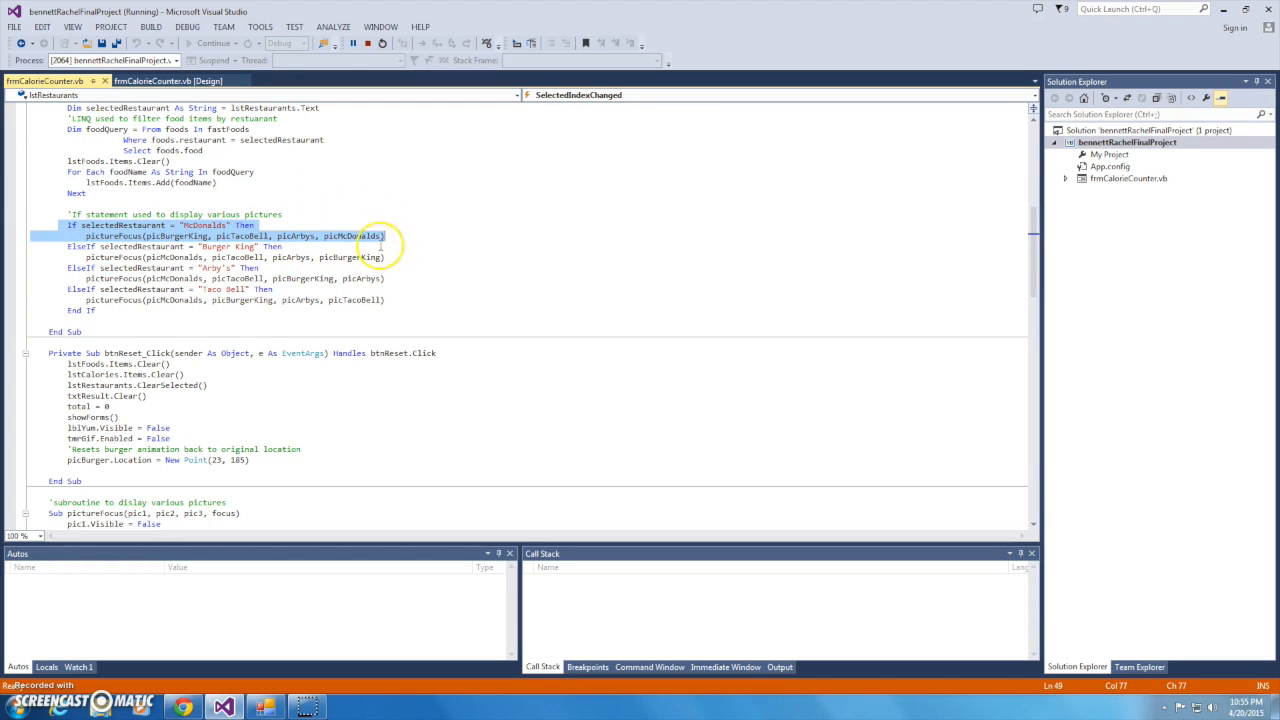
left_click(406, 272)
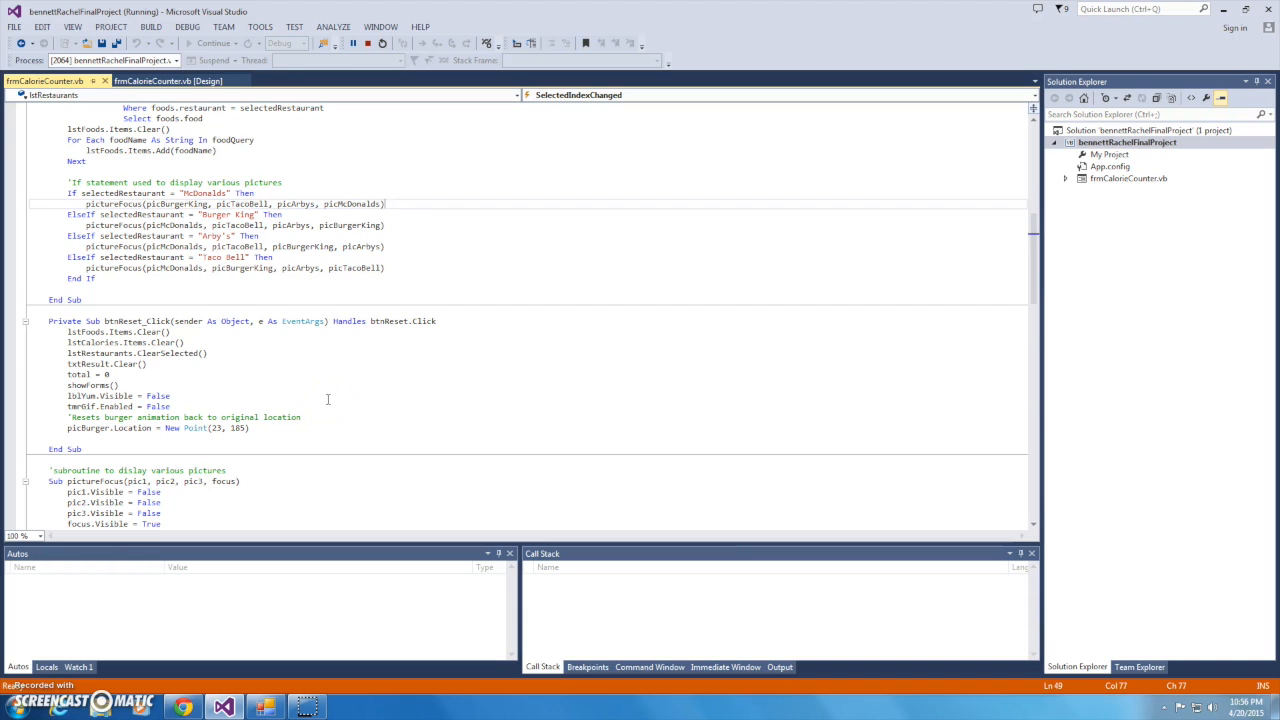
scroll("down", 3)
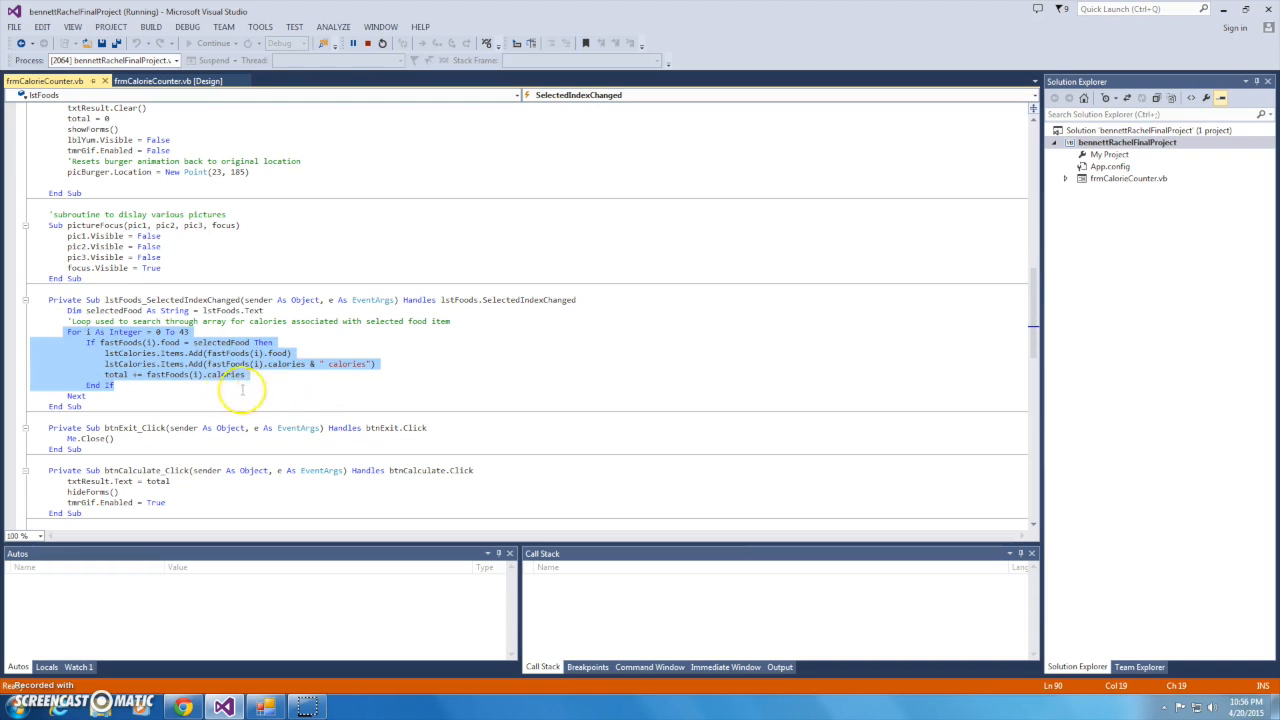
left_click(236, 404)
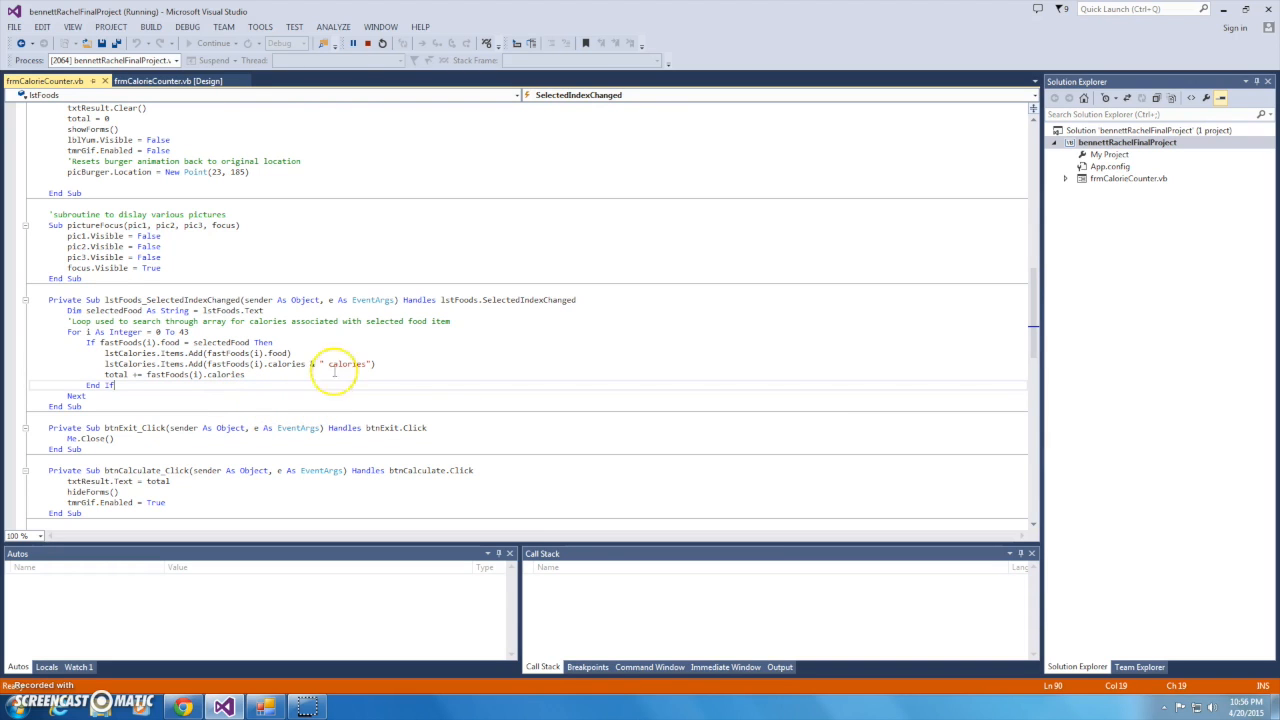
mouse_move(326, 412)
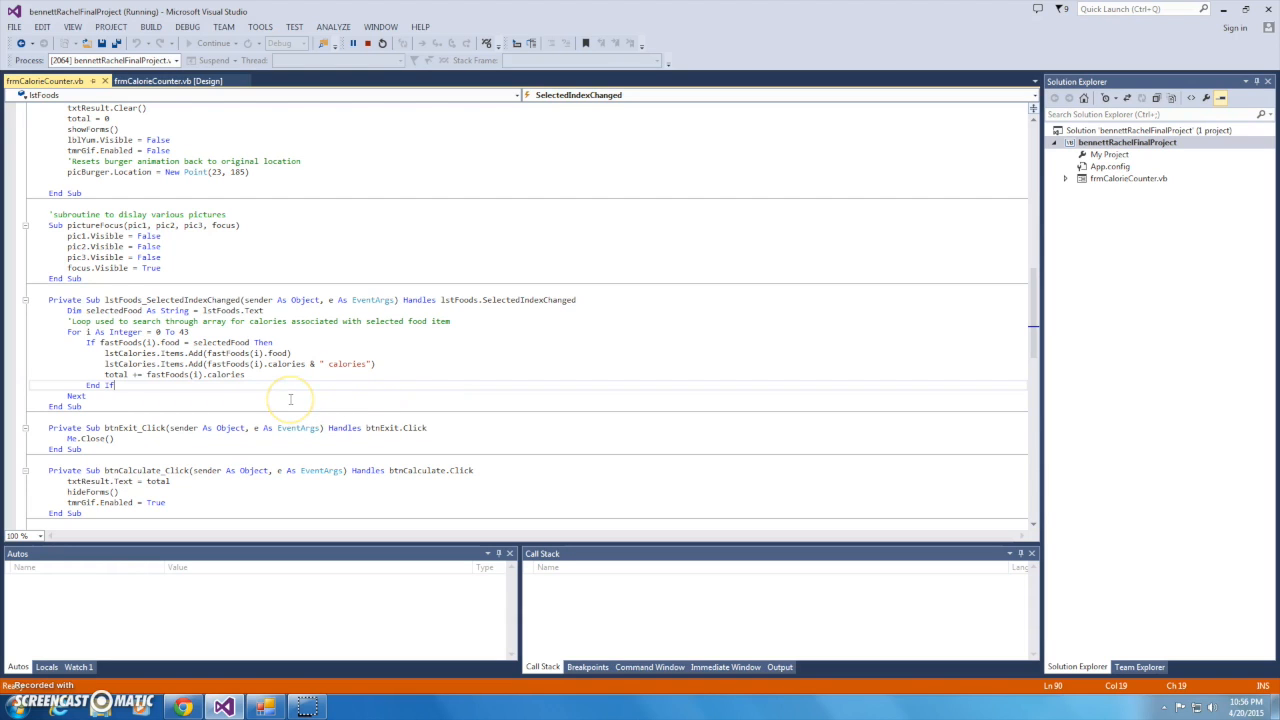
mouse_move(336, 384)
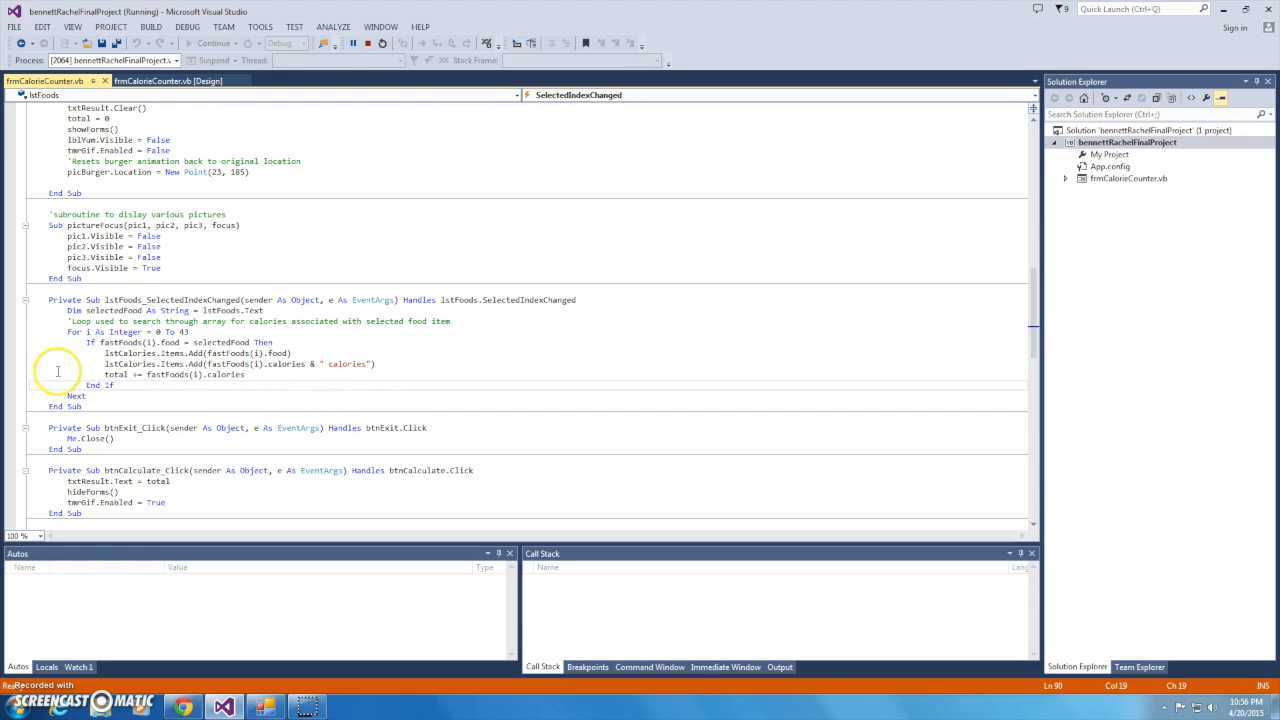
mouse_move(276, 380)
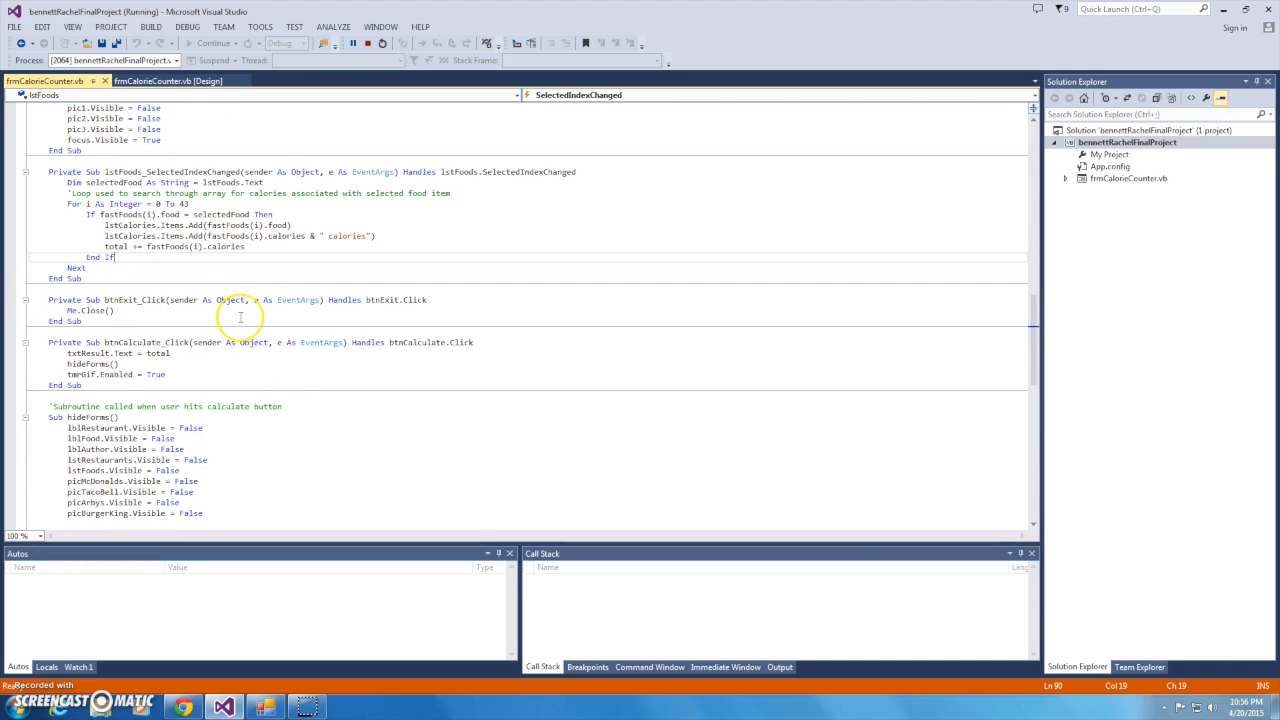
scroll("down", 3)
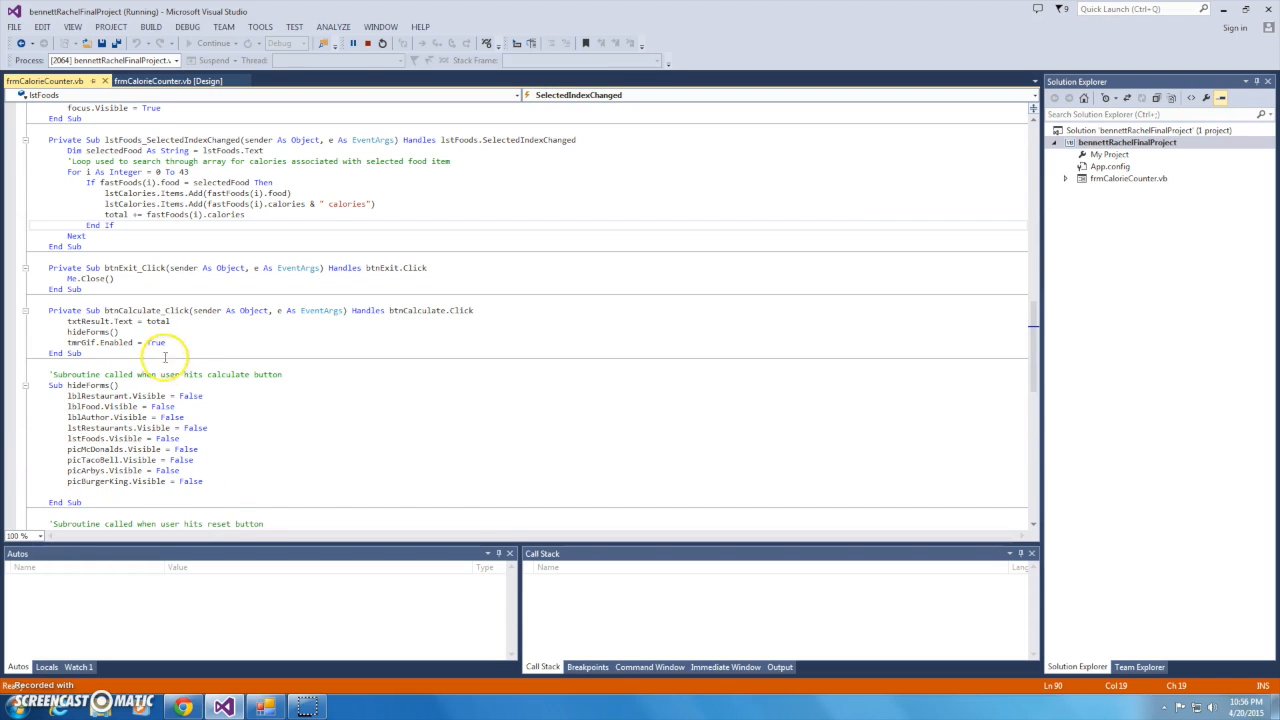
mouse_move(200, 374)
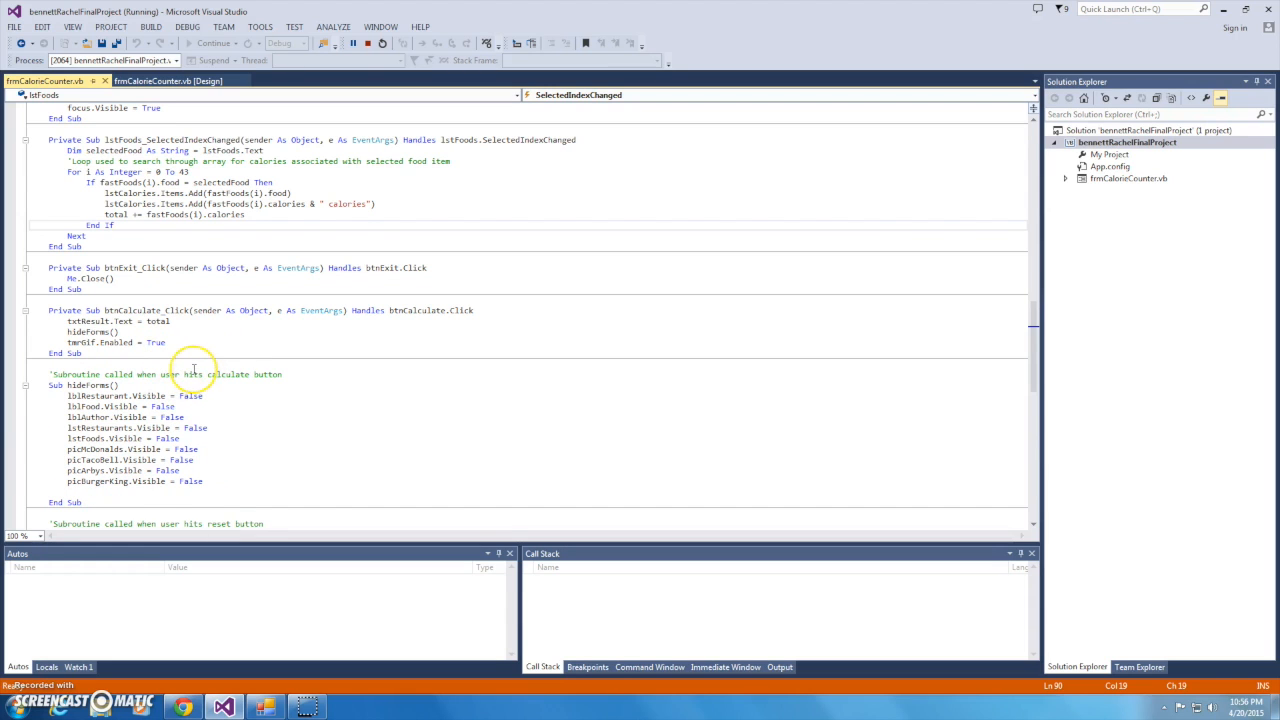
scroll("down", 3)
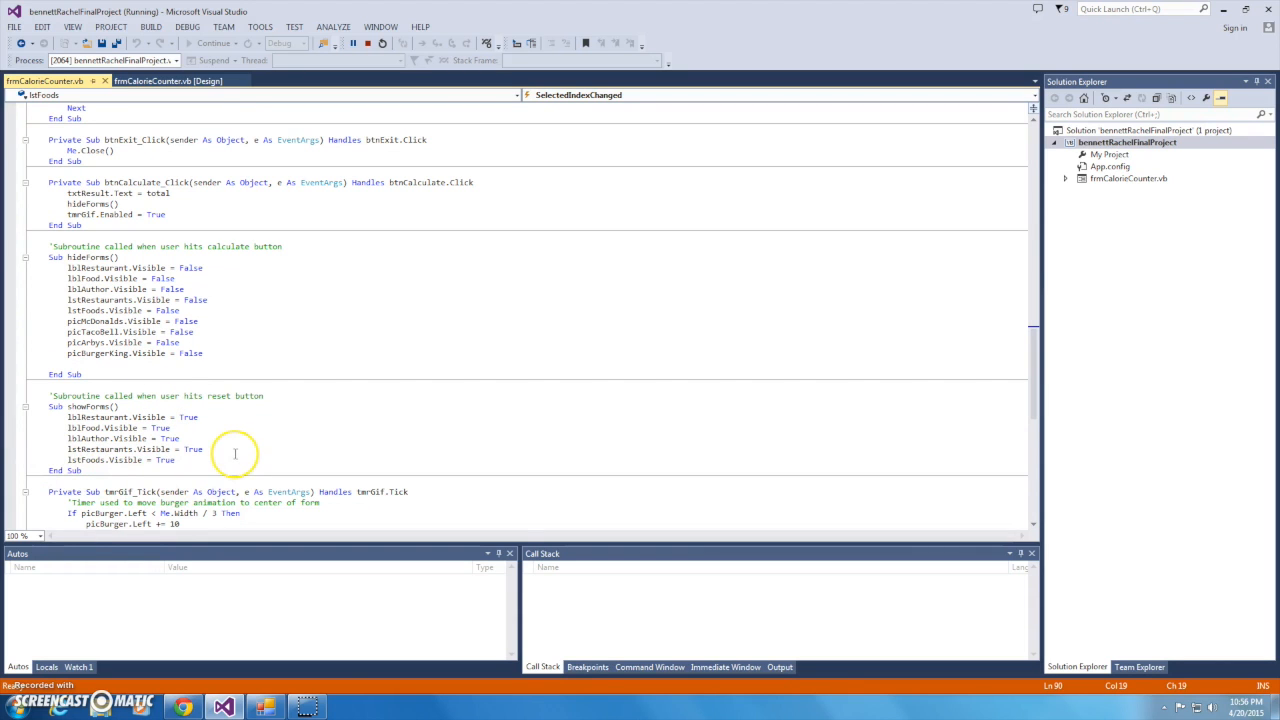
scroll("down", 3)
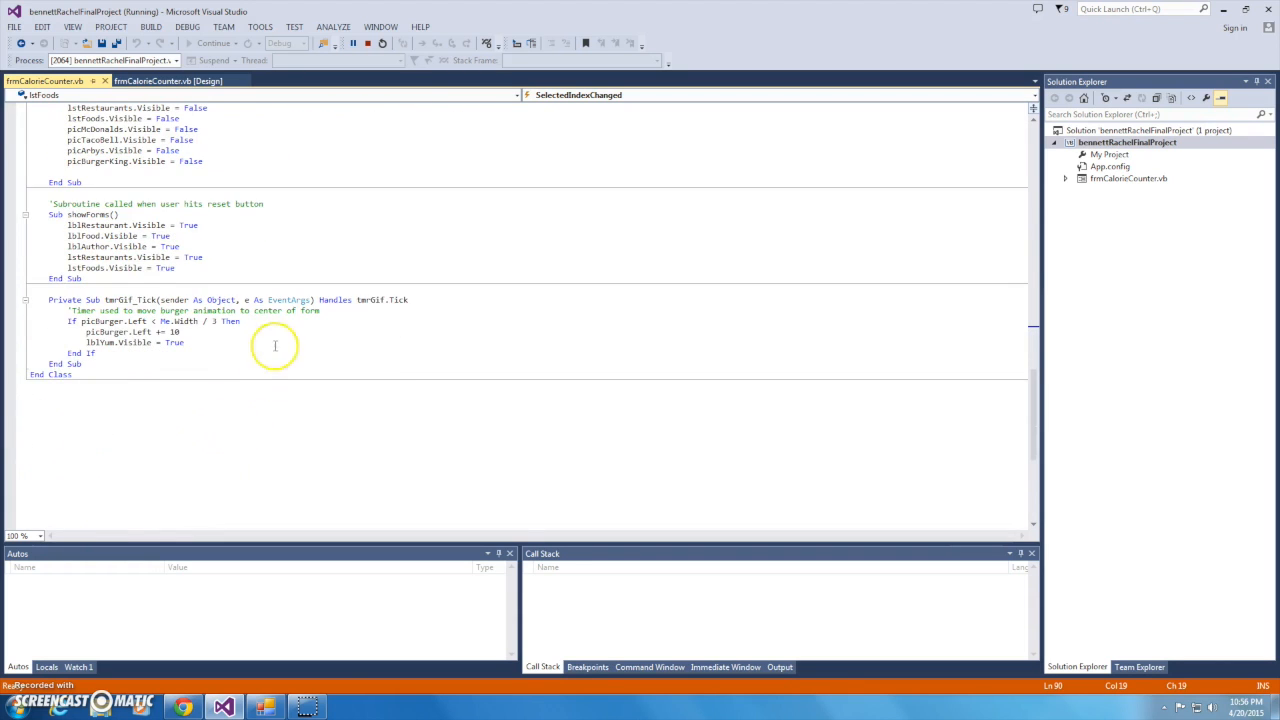
mouse_move(238, 370)
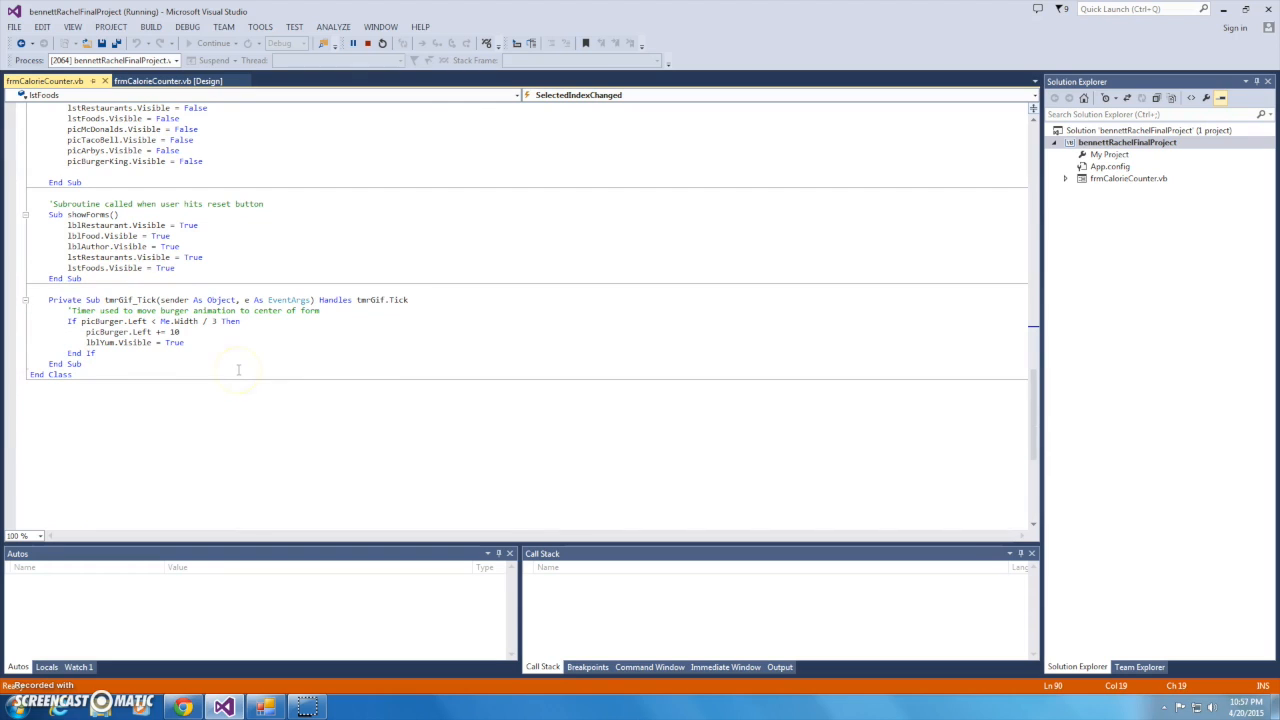
mouse_move(256, 364)
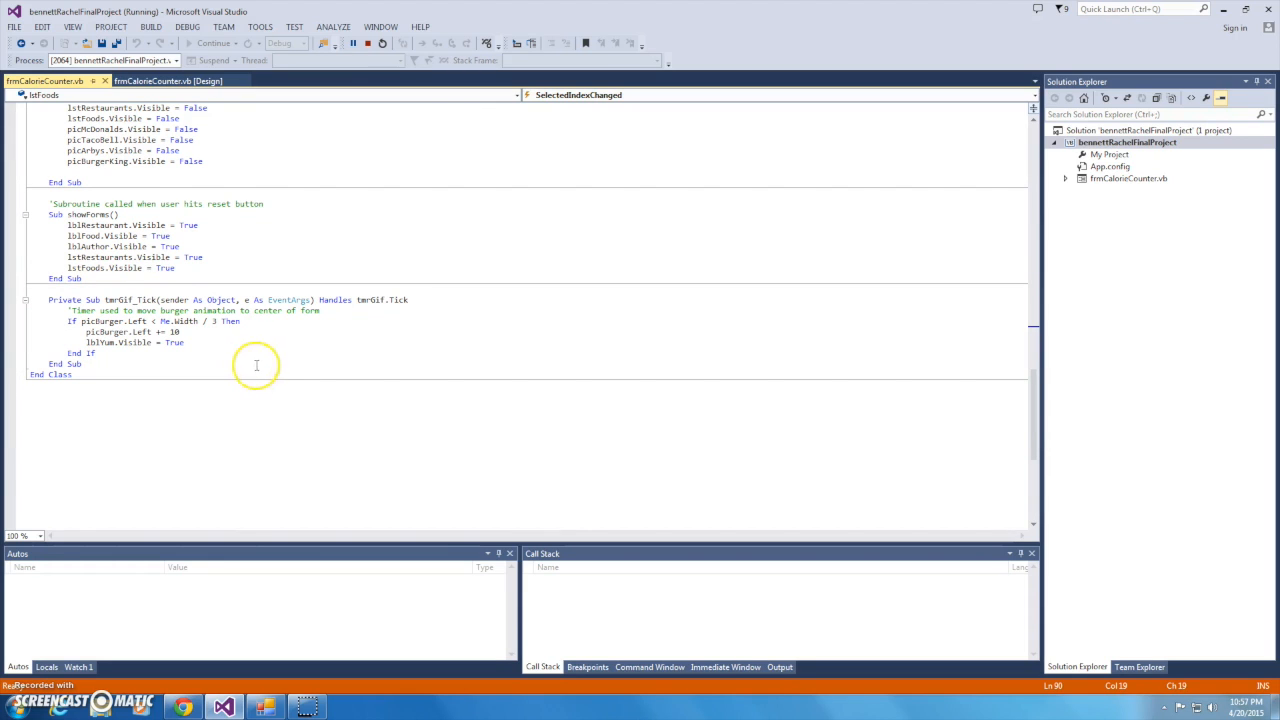
mouse_move(176, 396)
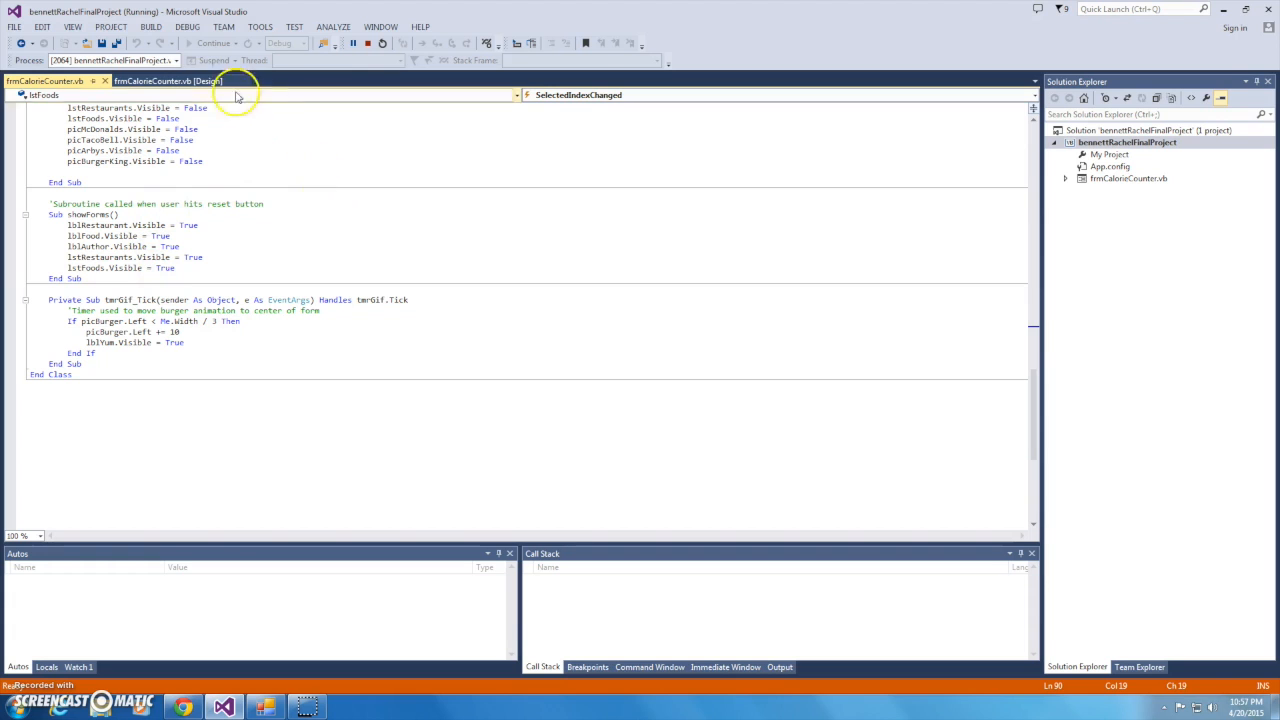
Show frmCalorieCounter.vb in Design view with its lists and buttons.
left_click(190, 84)
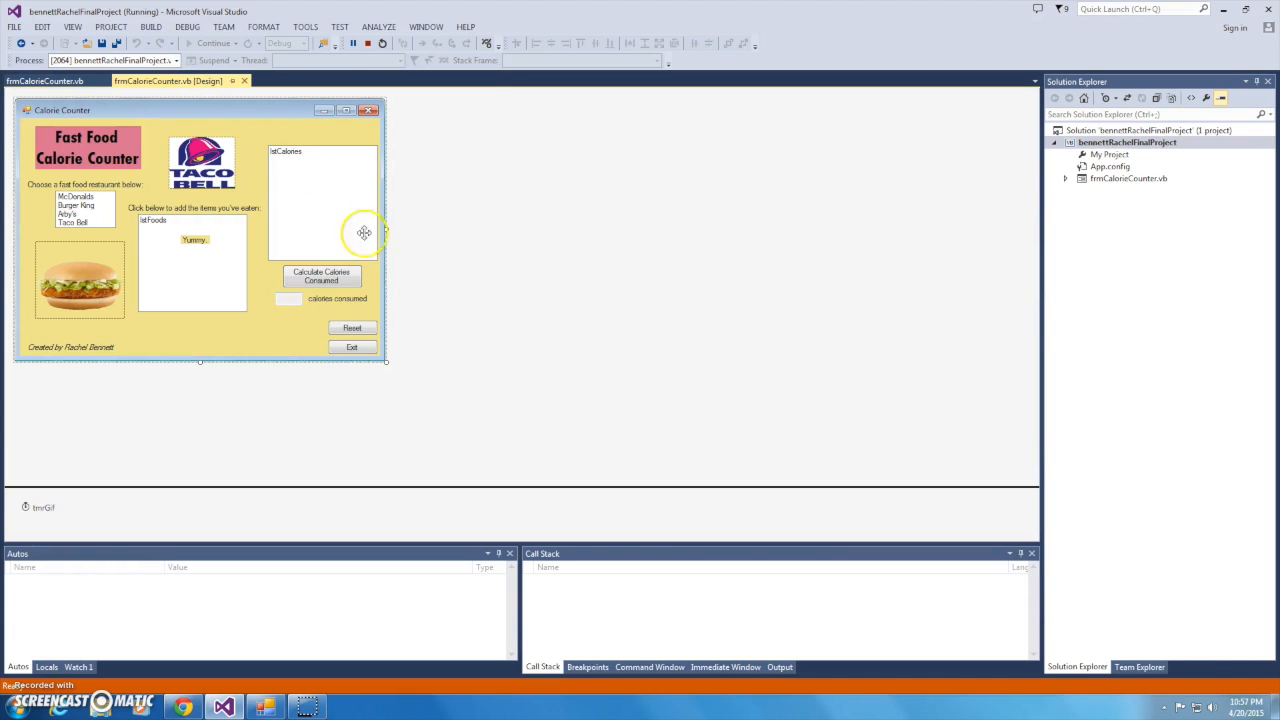
mouse_move(382, 382)
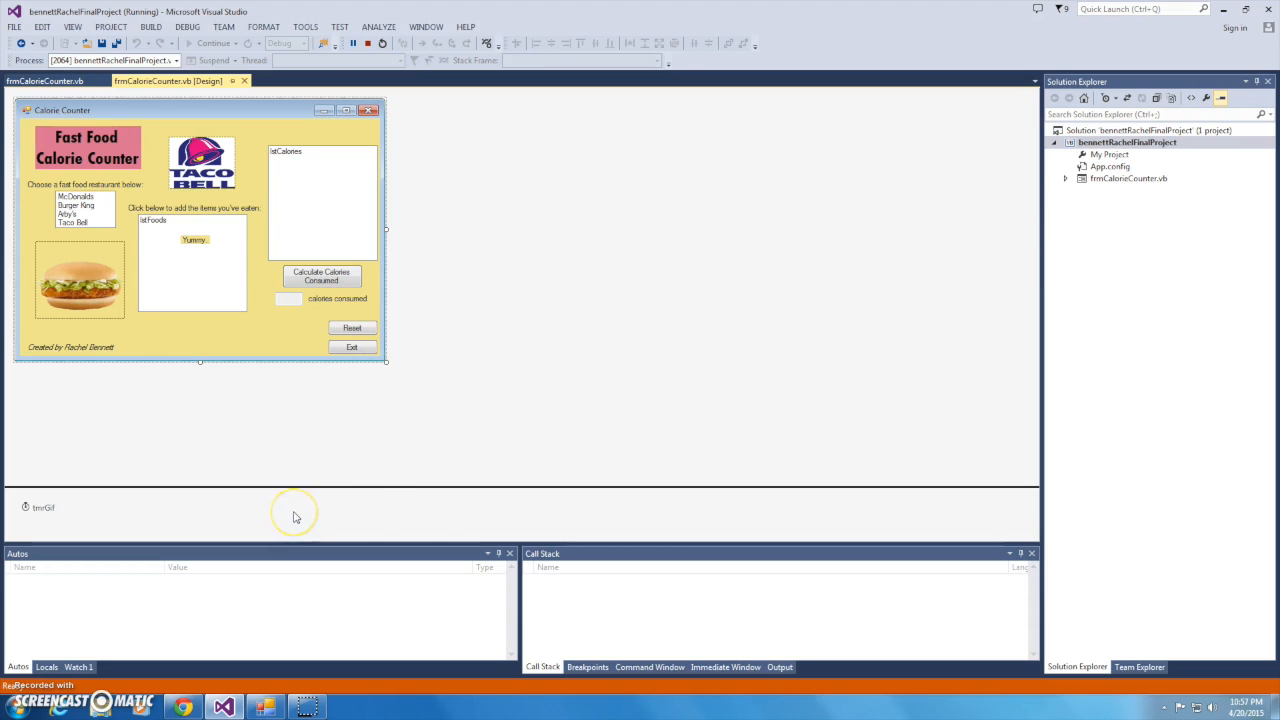
mouse_move(258, 432)
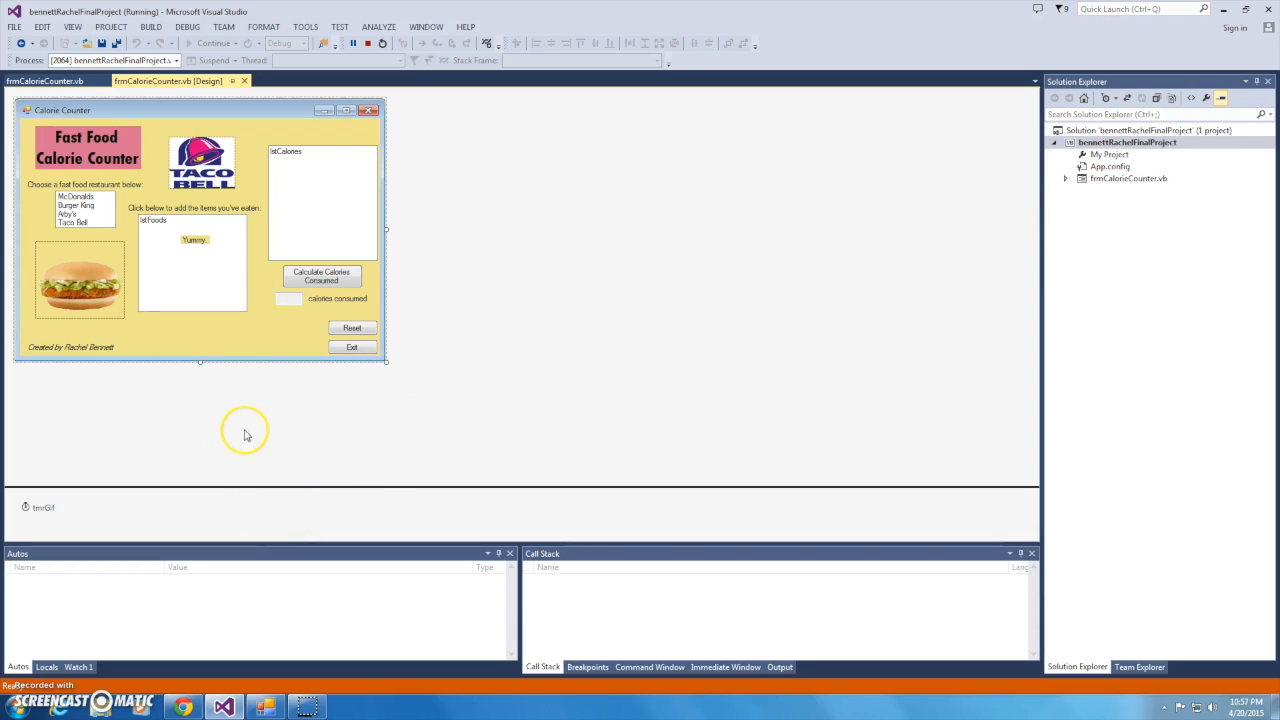